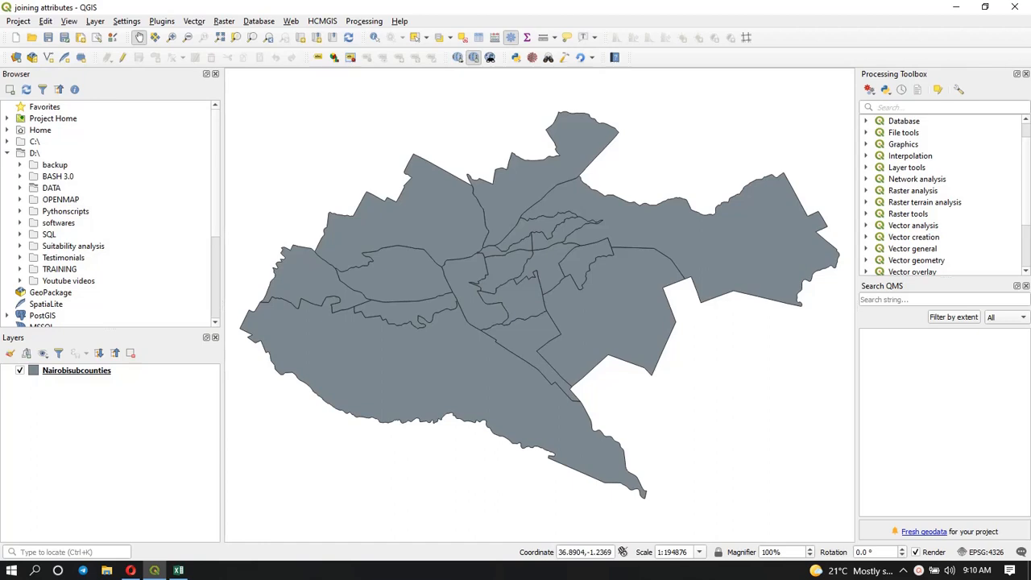
pyautogui.moveTo(453, 144)
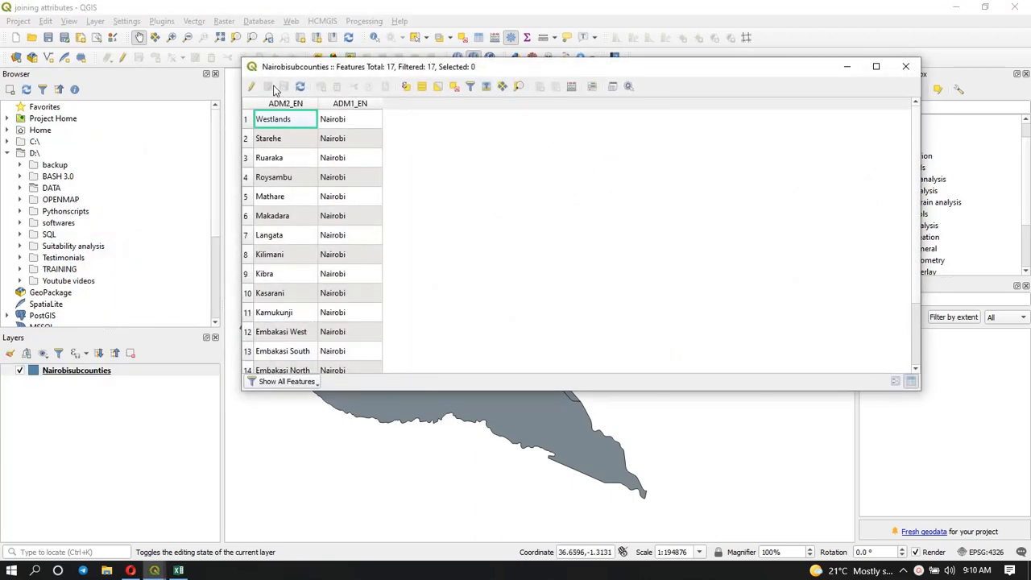
pyautogui.moveTo(302, 121)
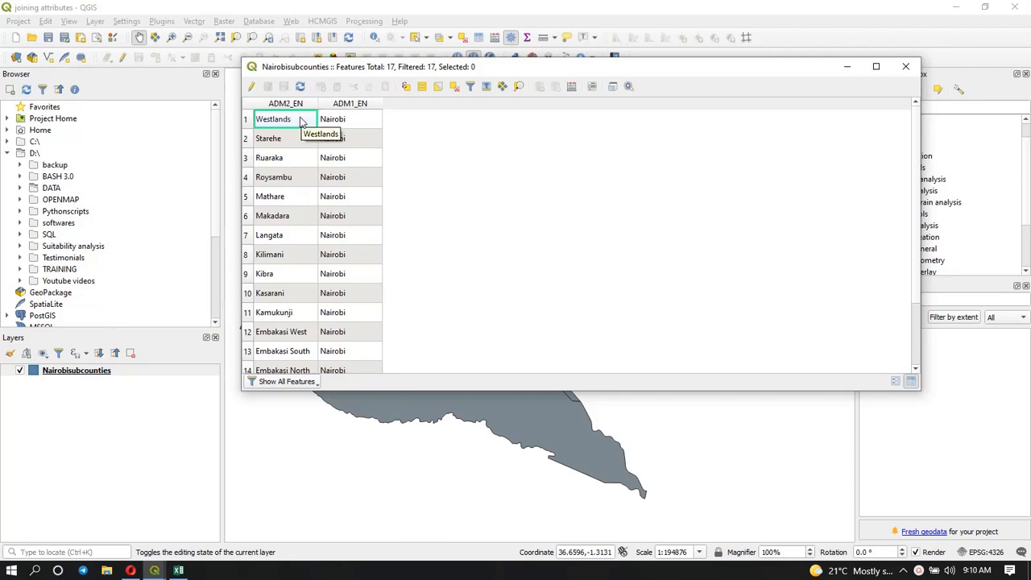
pyautogui.moveTo(364, 164)
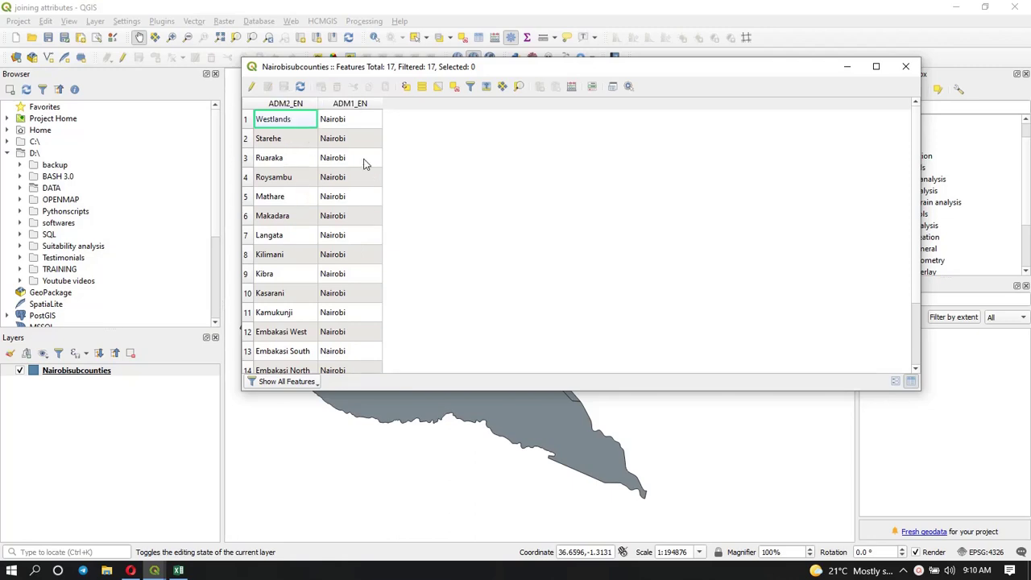
pyautogui.moveTo(363, 169)
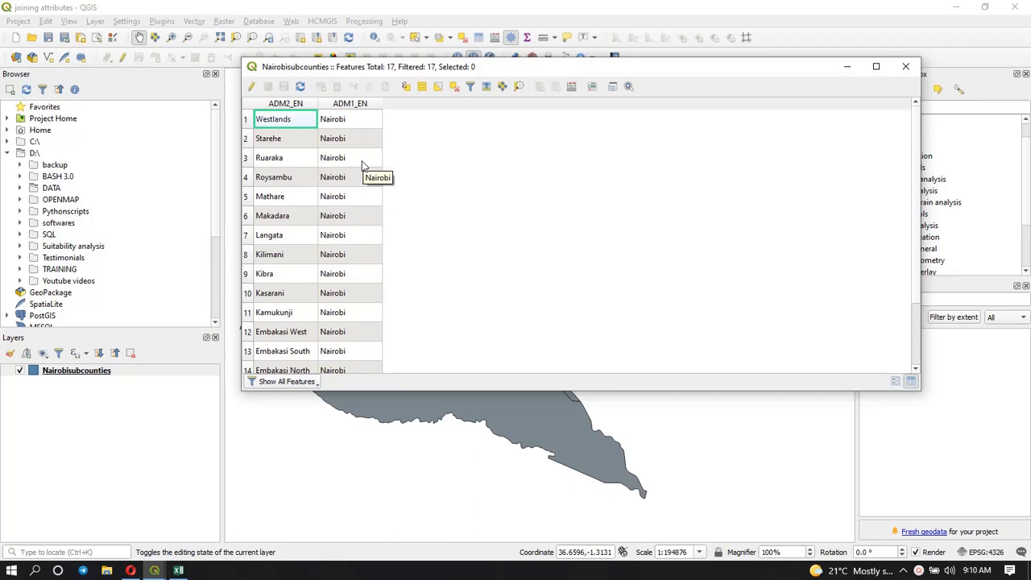
# Switch to the Excel no0froads sheet listing ADM2_EN subcounties and NO-of-roads counts.
pyautogui.scroll(-3)
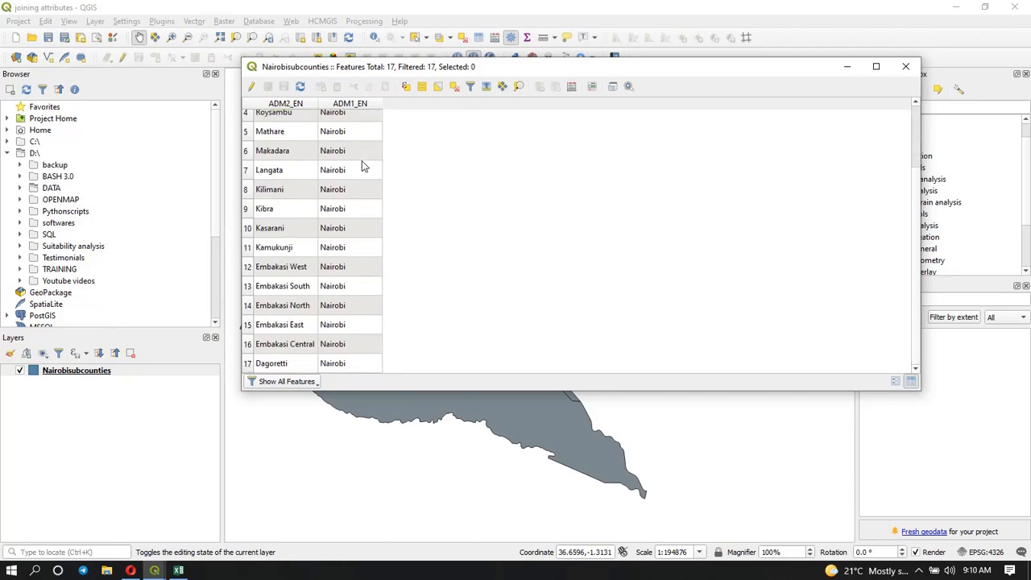
pyautogui.scroll(3)
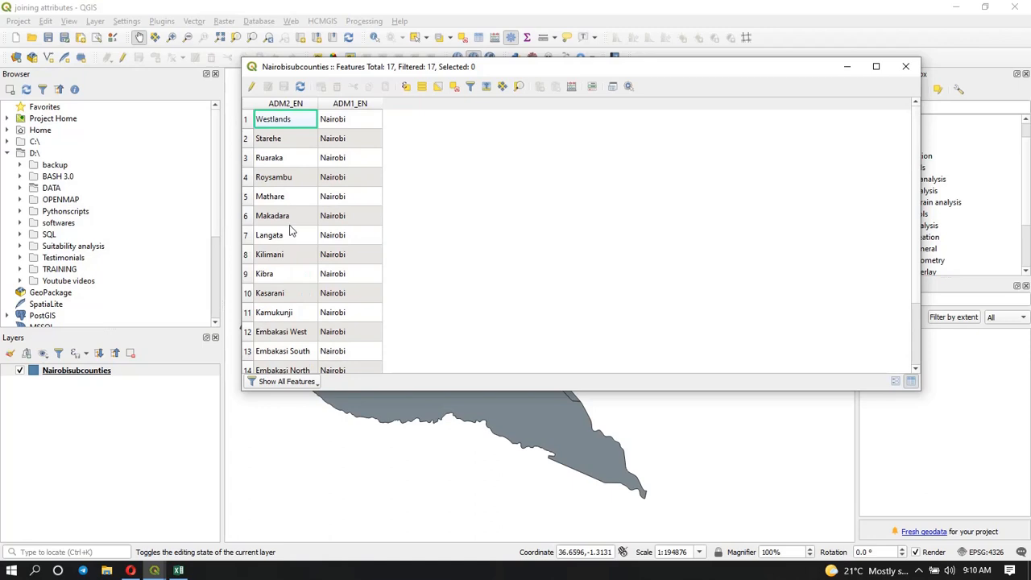
pyautogui.scroll(-3)
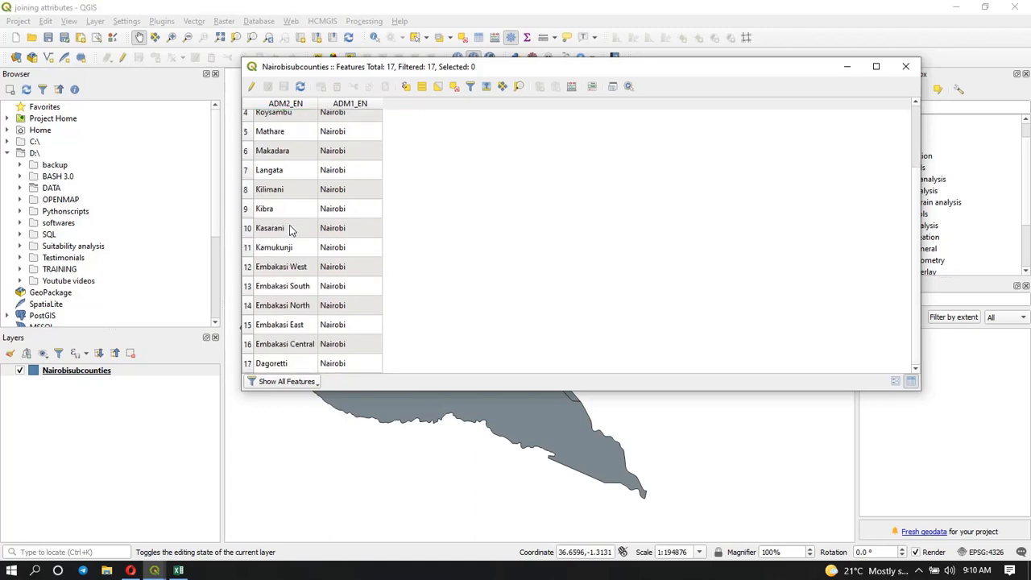
pyautogui.moveTo(699, 181)
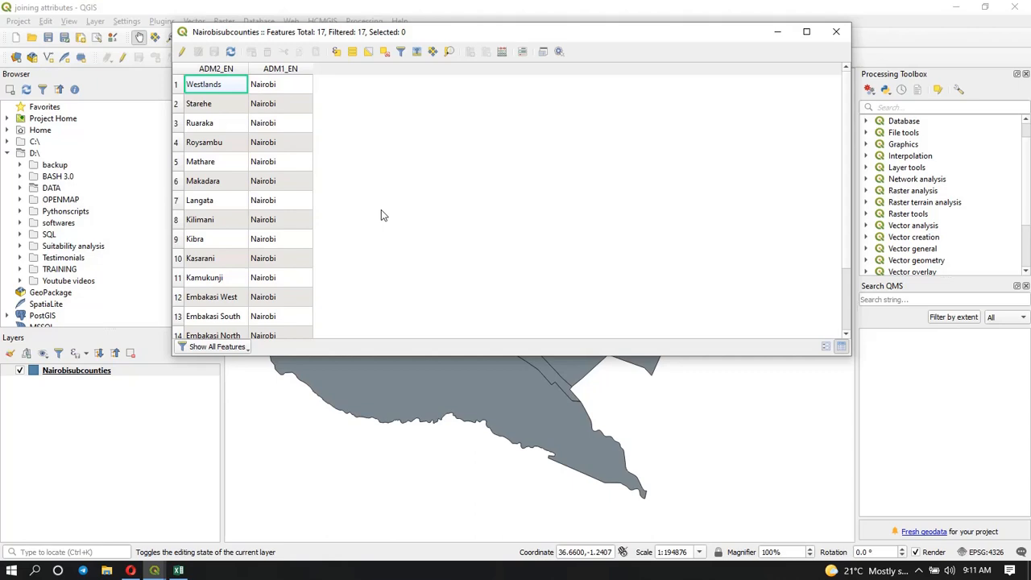
pyautogui.moveTo(223, 5)
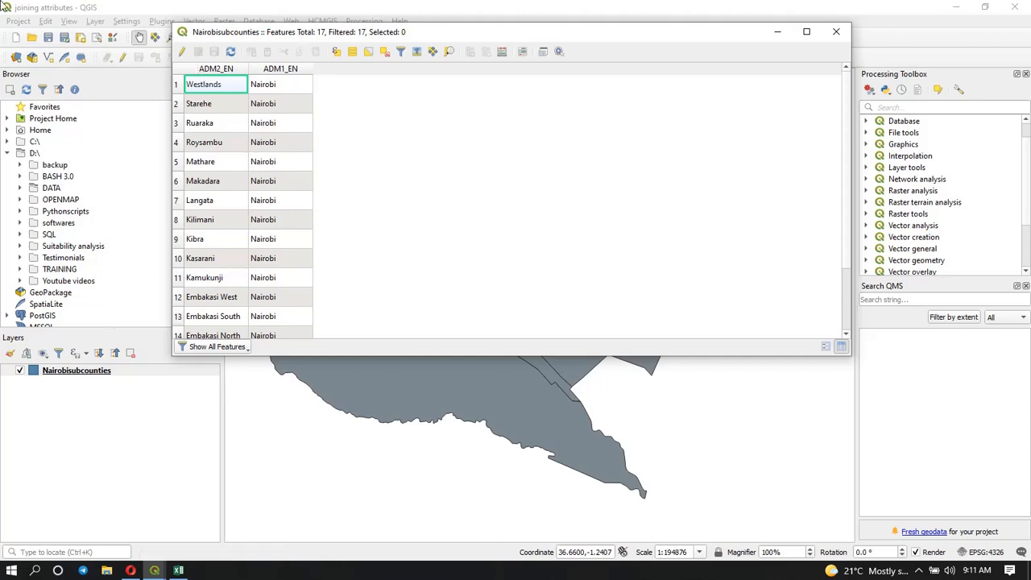
pyautogui.moveTo(240, 142)
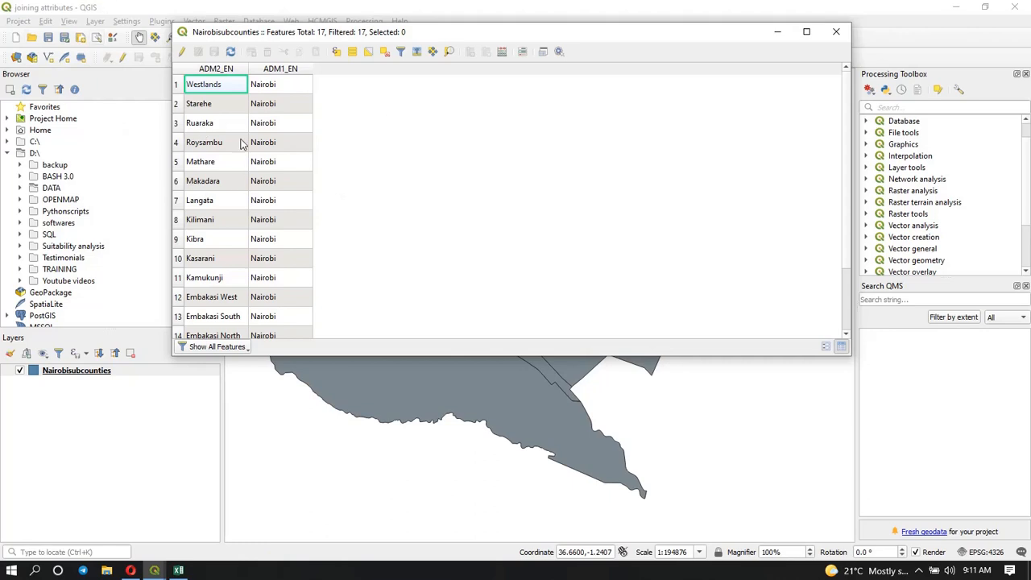
pyautogui.moveTo(230, 52)
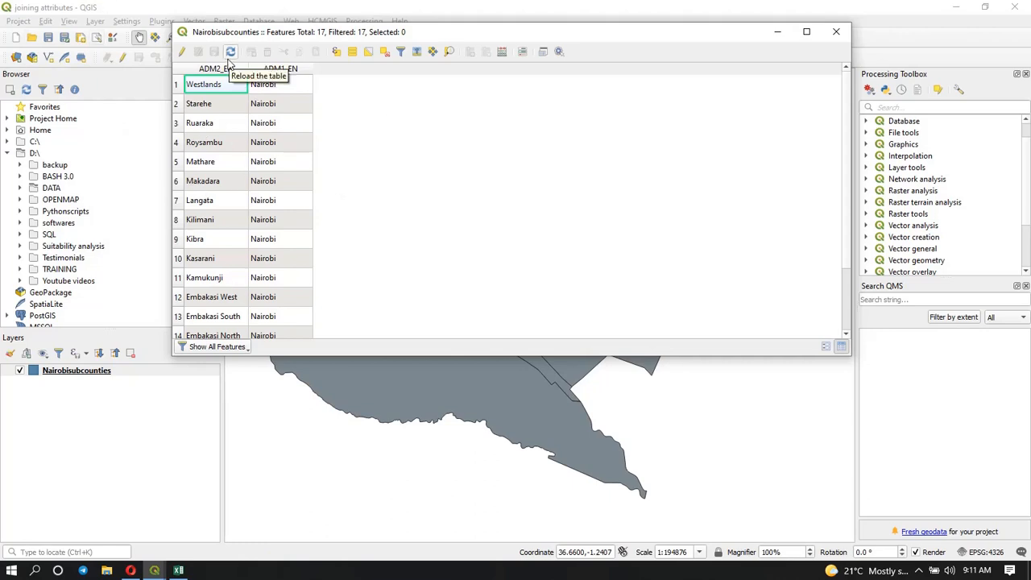
pyautogui.moveTo(247, 135)
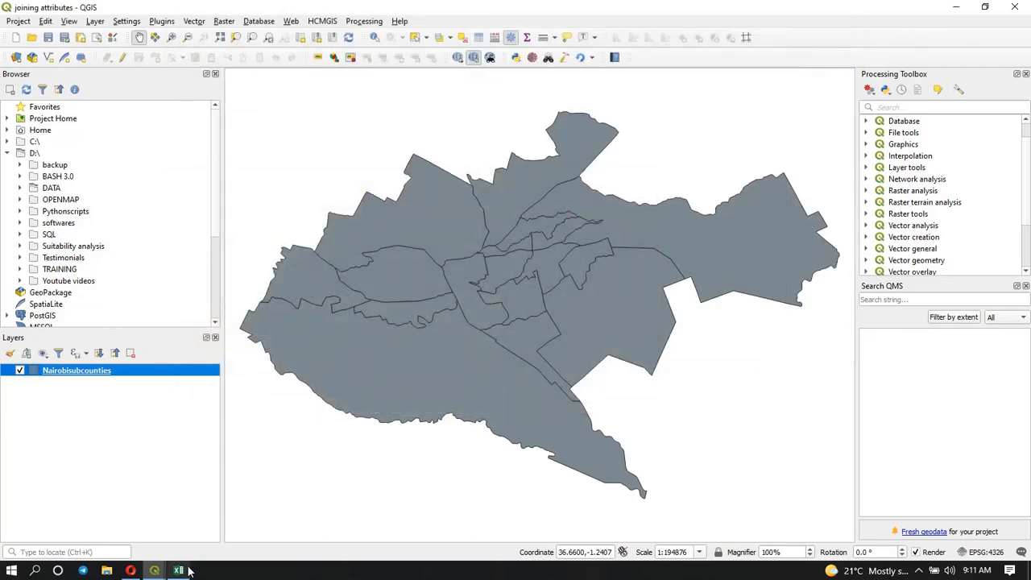
pyautogui.click(178, 571)
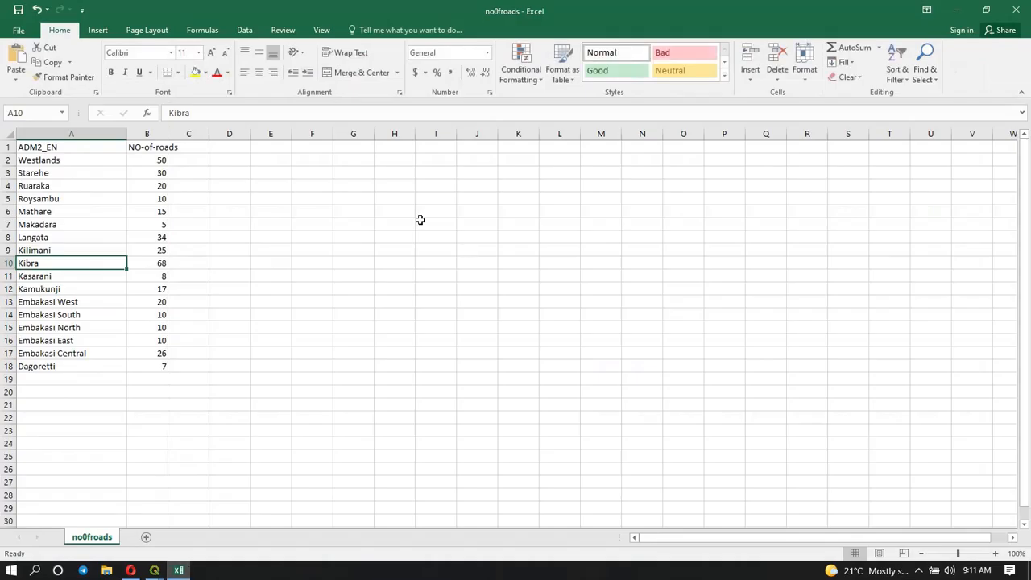
pyautogui.moveTo(166, 250)
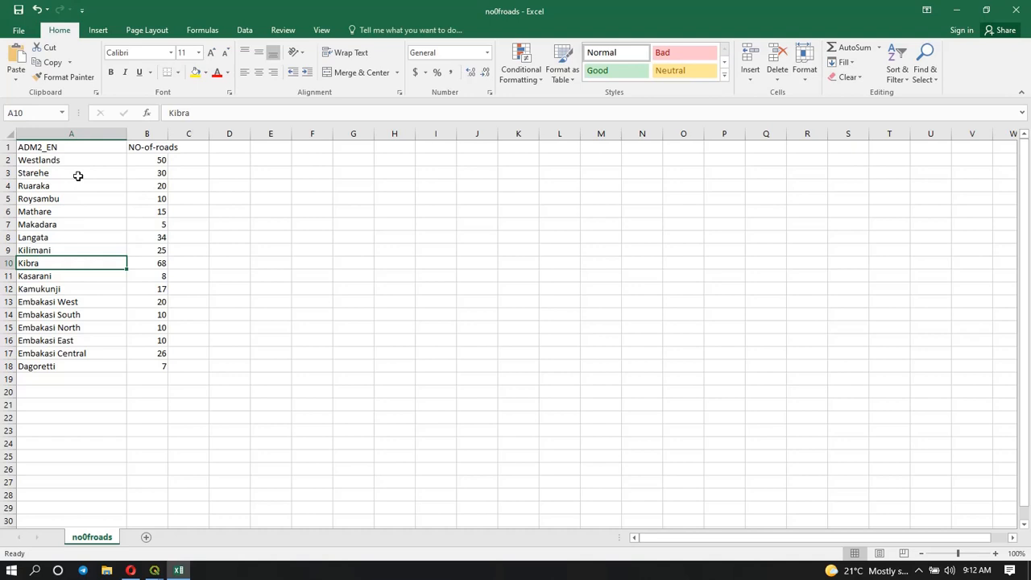
pyautogui.moveTo(52, 231)
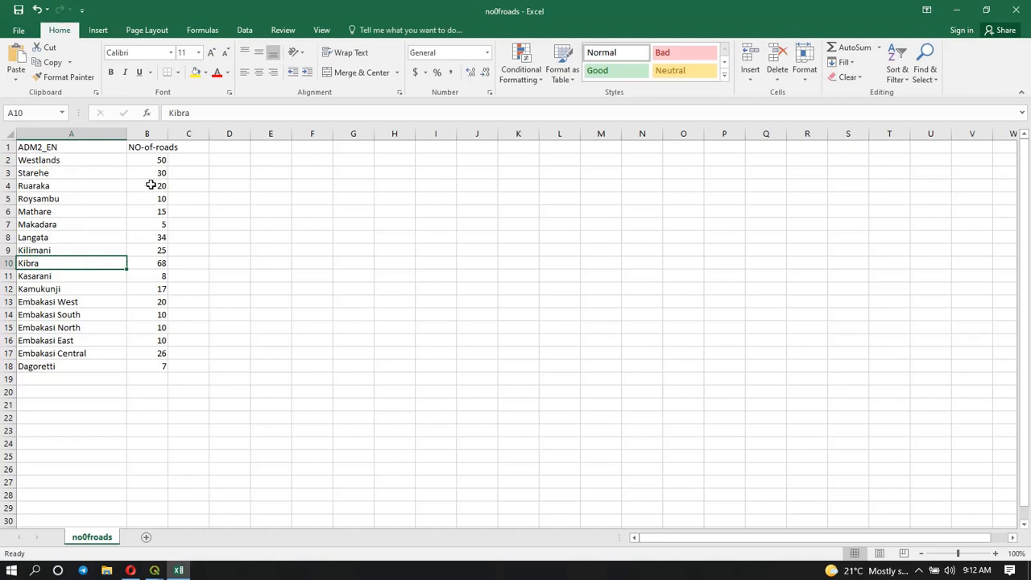
pyautogui.moveTo(185, 276)
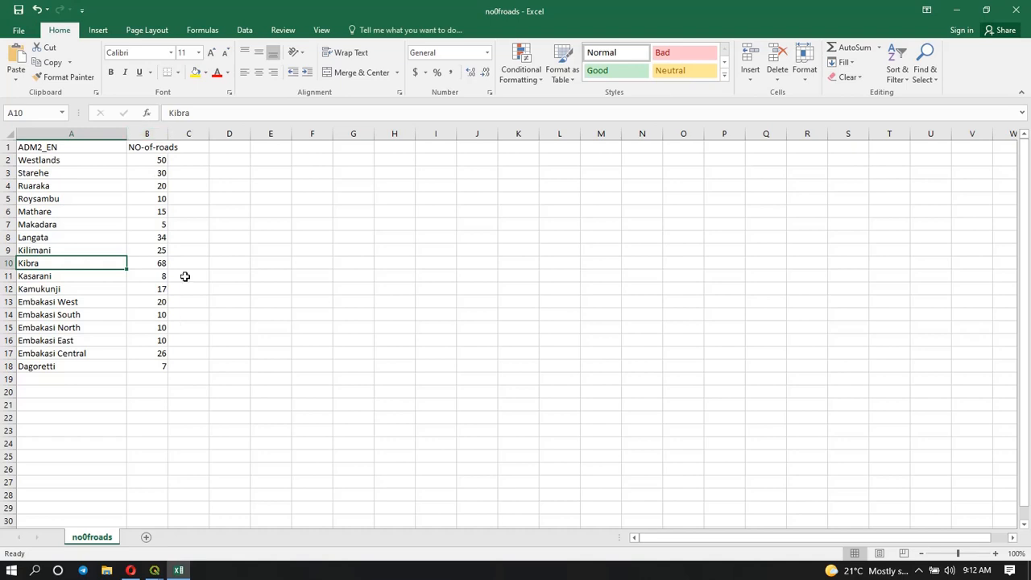
pyautogui.moveTo(98, 192)
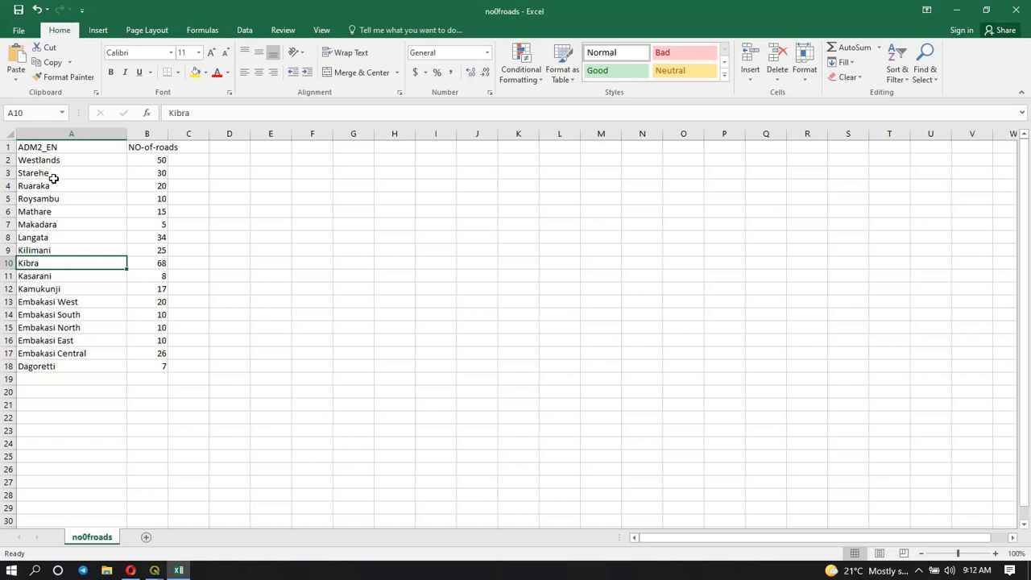
pyautogui.moveTo(57, 186)
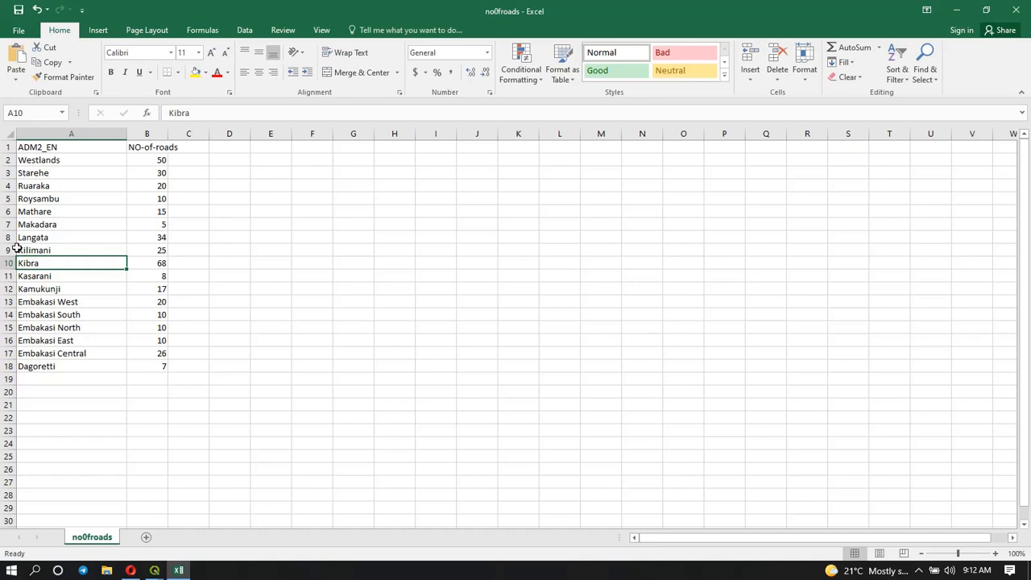
pyautogui.moveTo(12, 249)
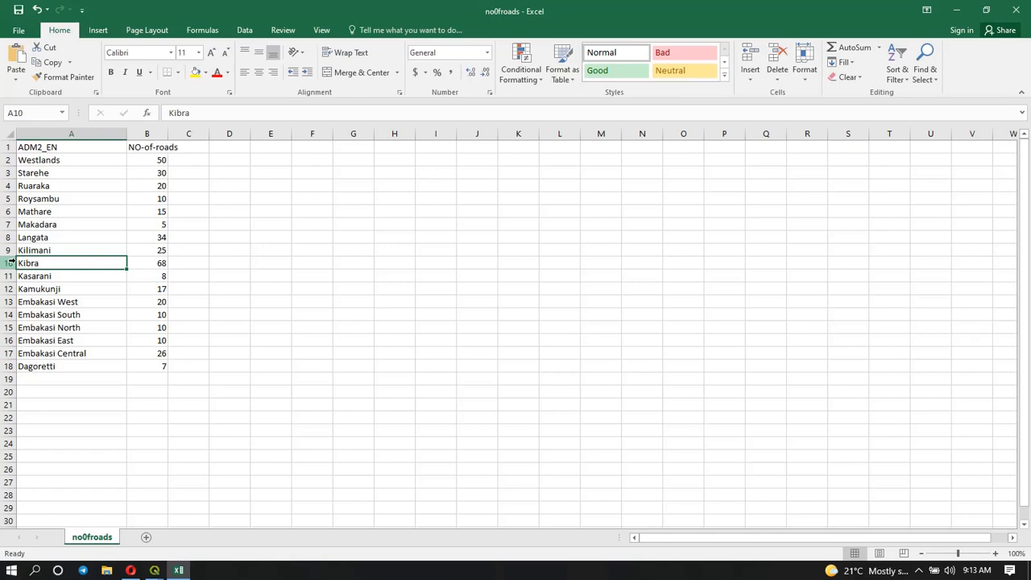
pyautogui.moveTo(17, 250)
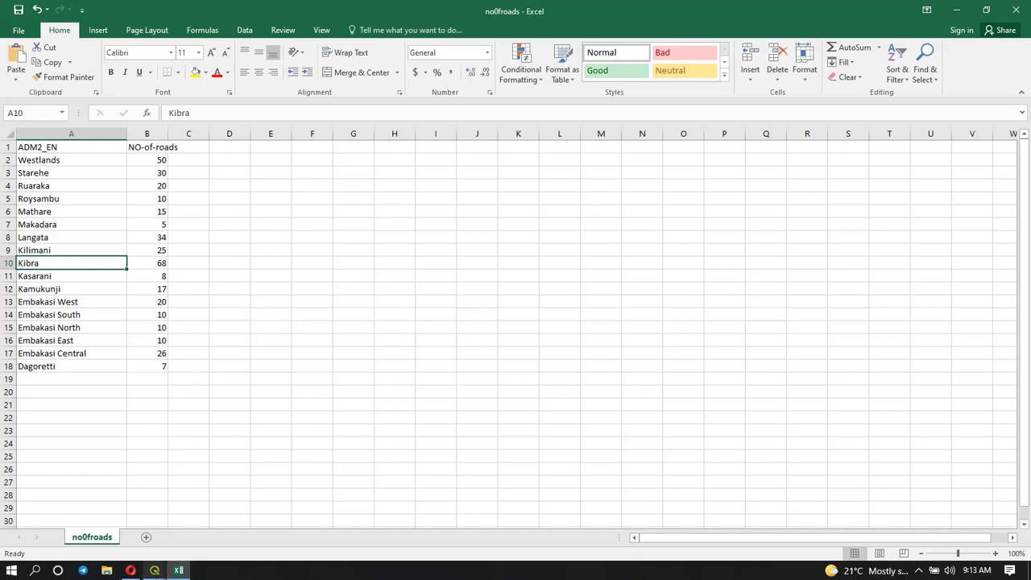
# Return to QGIS and close the 17-row Nairobi subcounties attribute table.
pyautogui.click(153, 570)
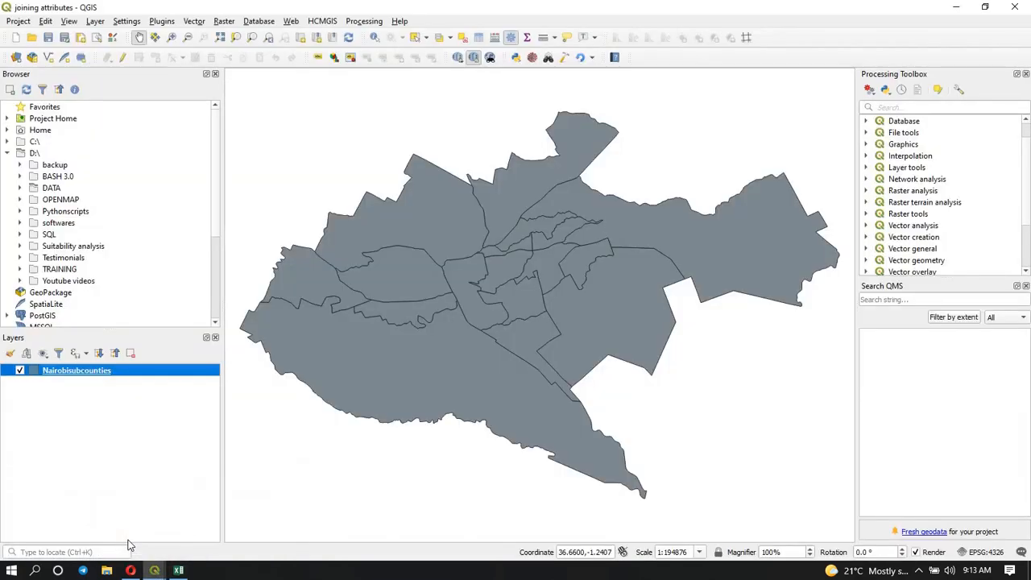
pyautogui.moveTo(72, 457)
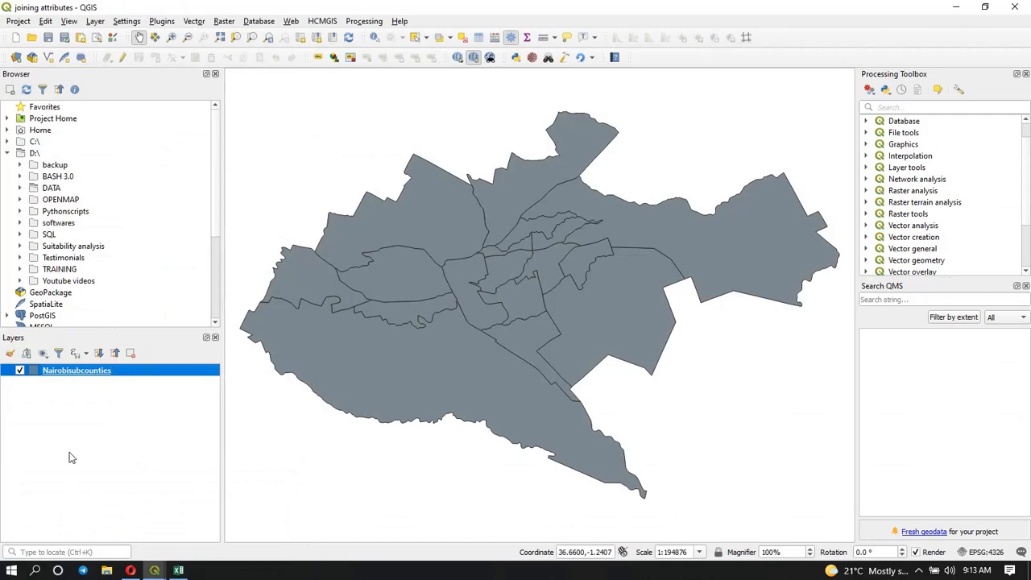
pyautogui.moveTo(154, 571)
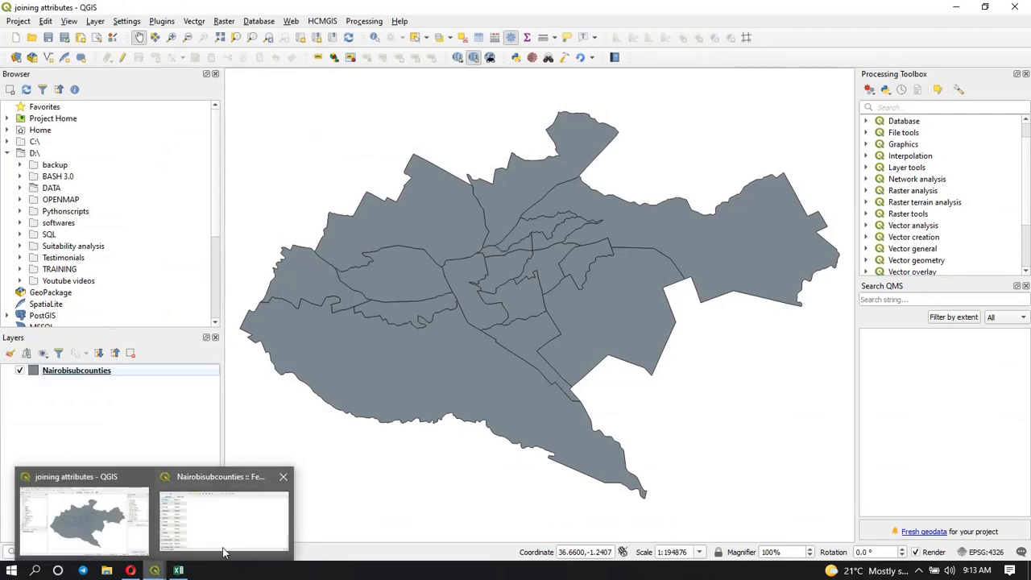
pyautogui.click(223, 519)
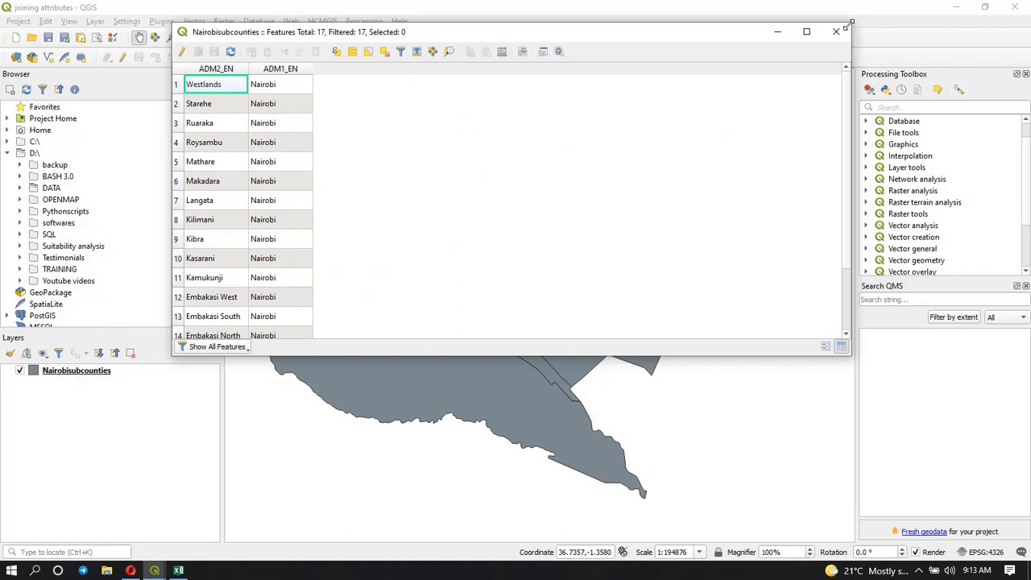
pyautogui.click(835, 31)
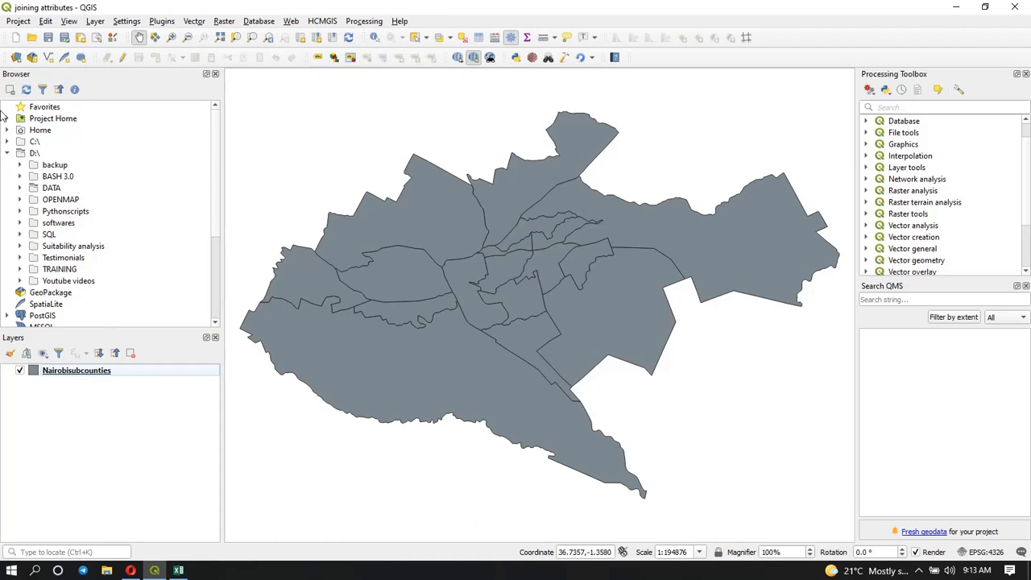
pyautogui.moveTo(79, 243)
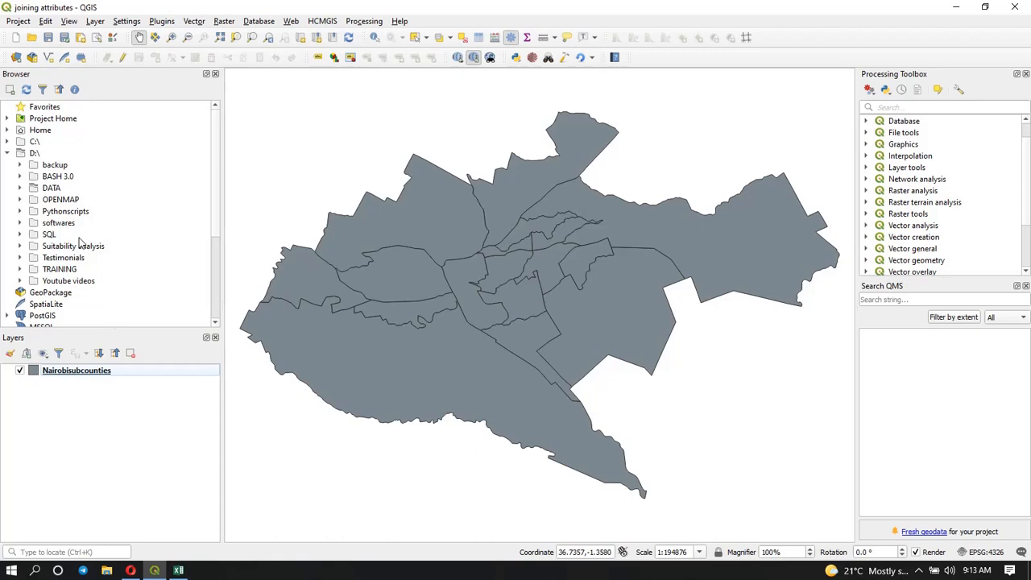
pyautogui.moveTo(29, 193)
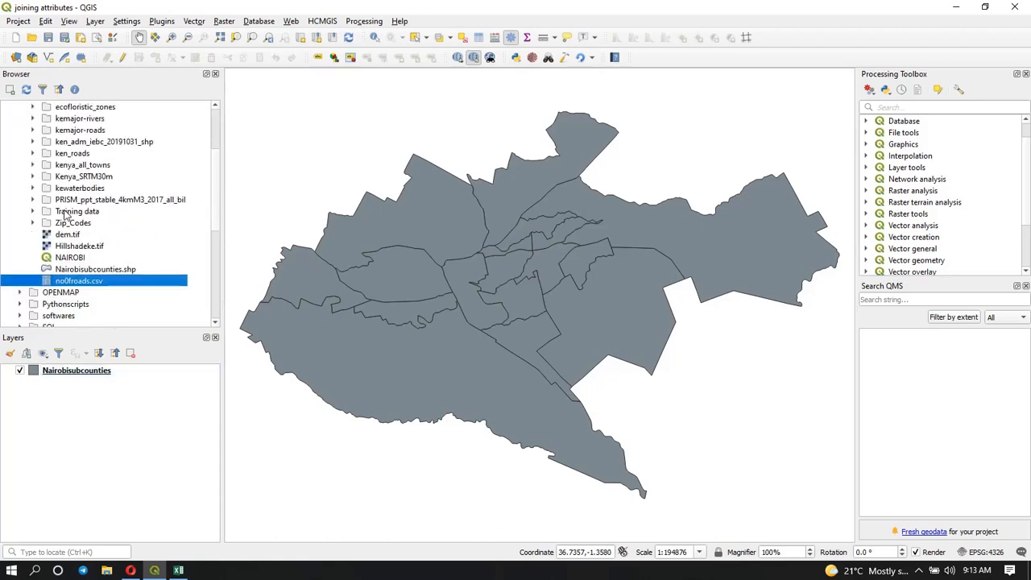
pyautogui.moveTo(75, 290)
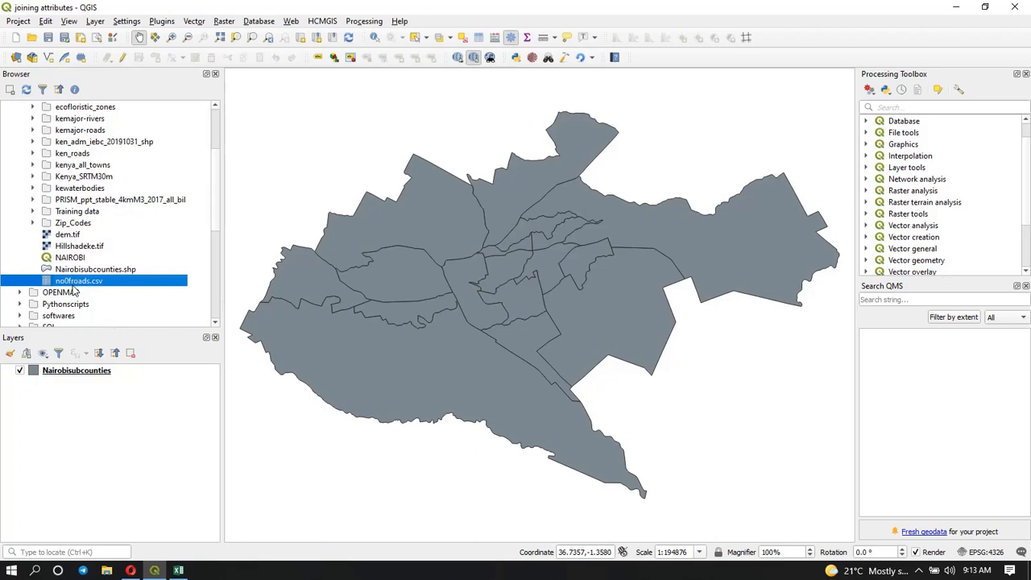
# Add no0froads.csv as a layer, review its 17 road counts, and close the table.
pyautogui.moveTo(78, 280); pyautogui.dragTo(350, 306)
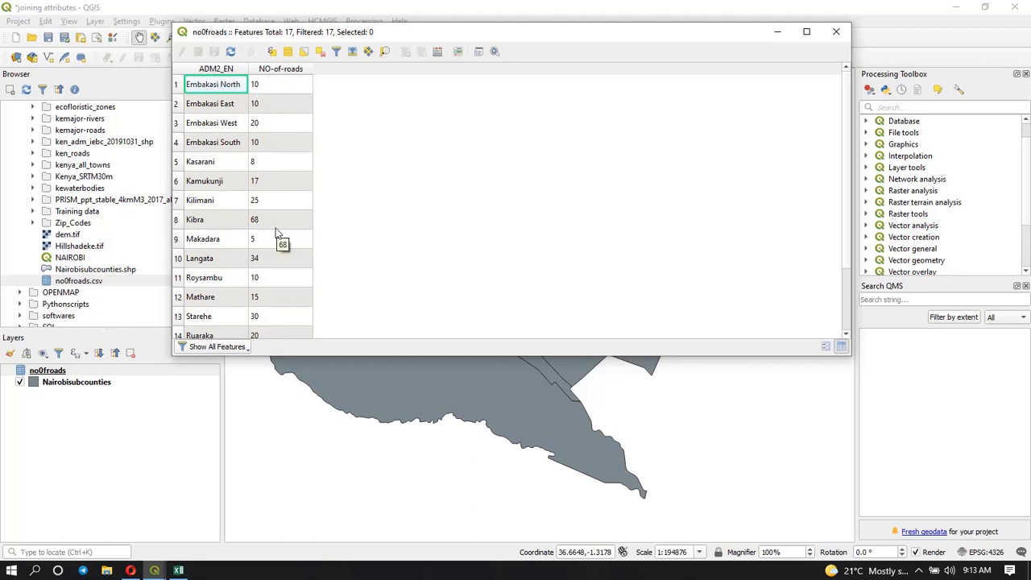
pyautogui.moveTo(203, 241)
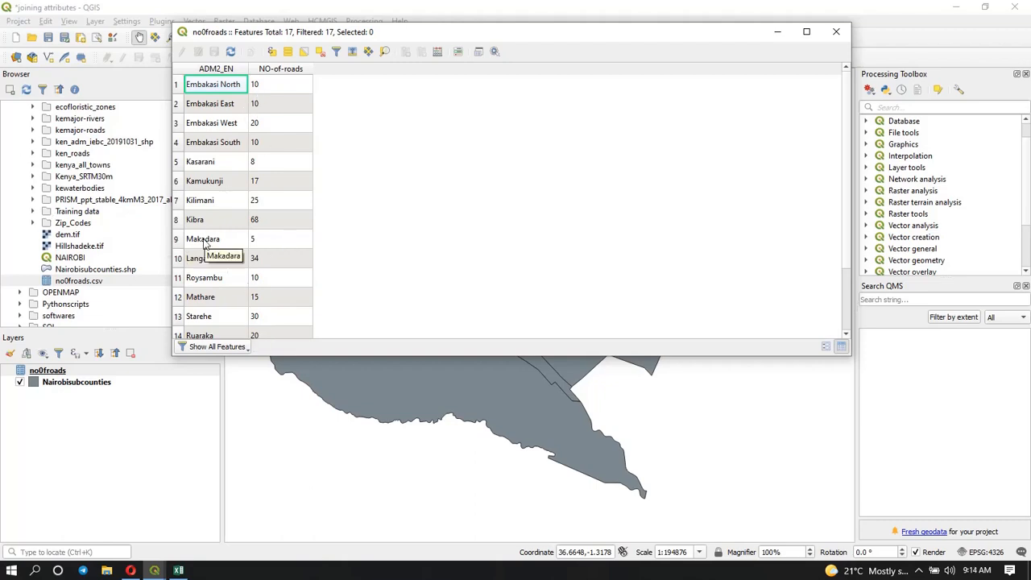
pyautogui.scroll(-3)
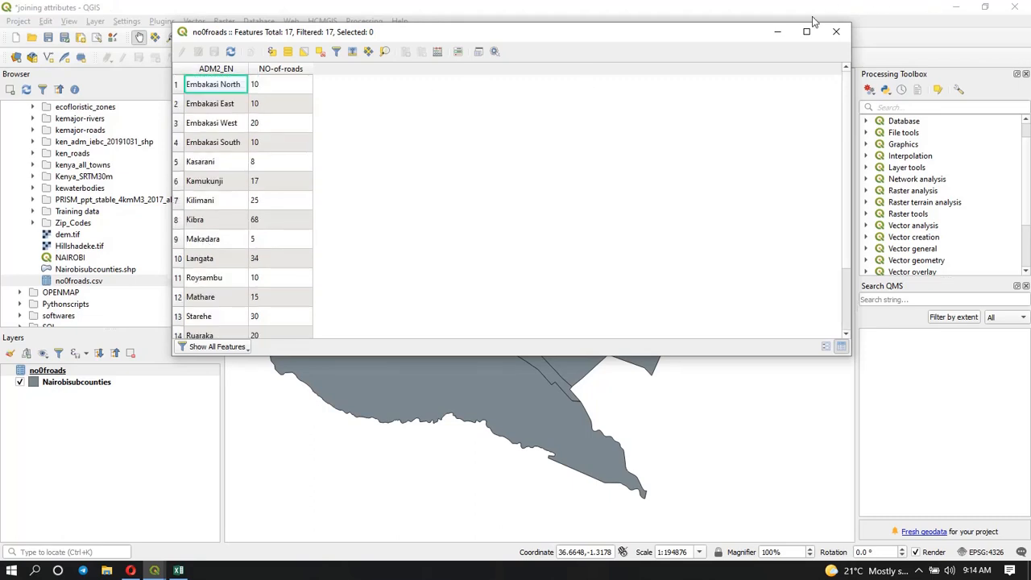
pyautogui.moveTo(836, 31)
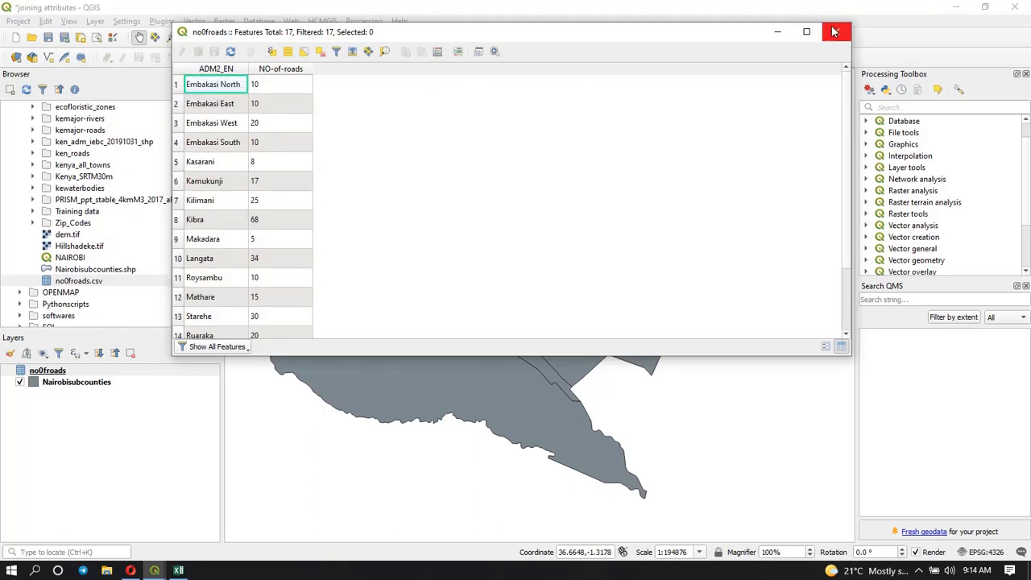
pyautogui.click(835, 31)
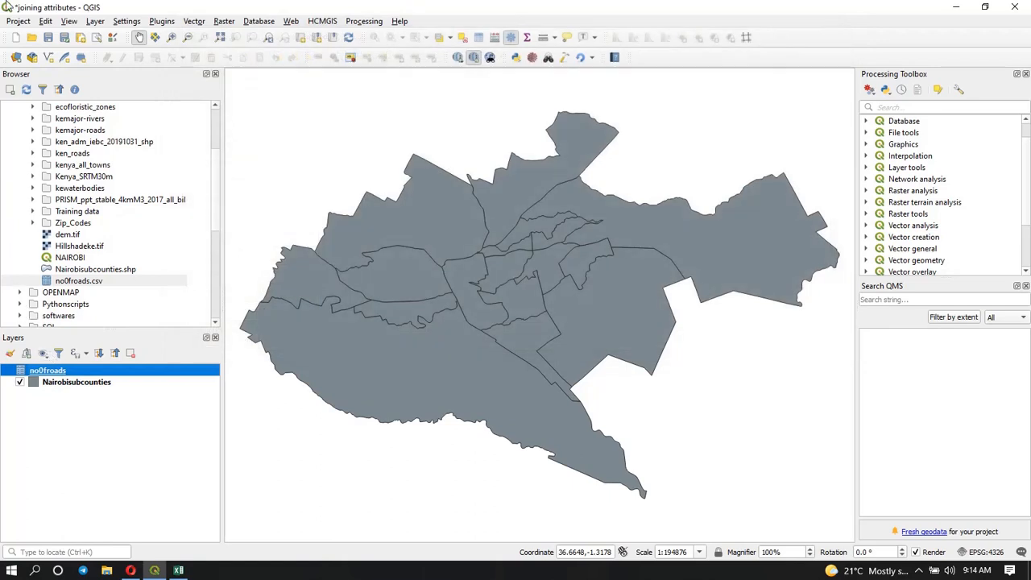
pyautogui.moveTo(850, 138)
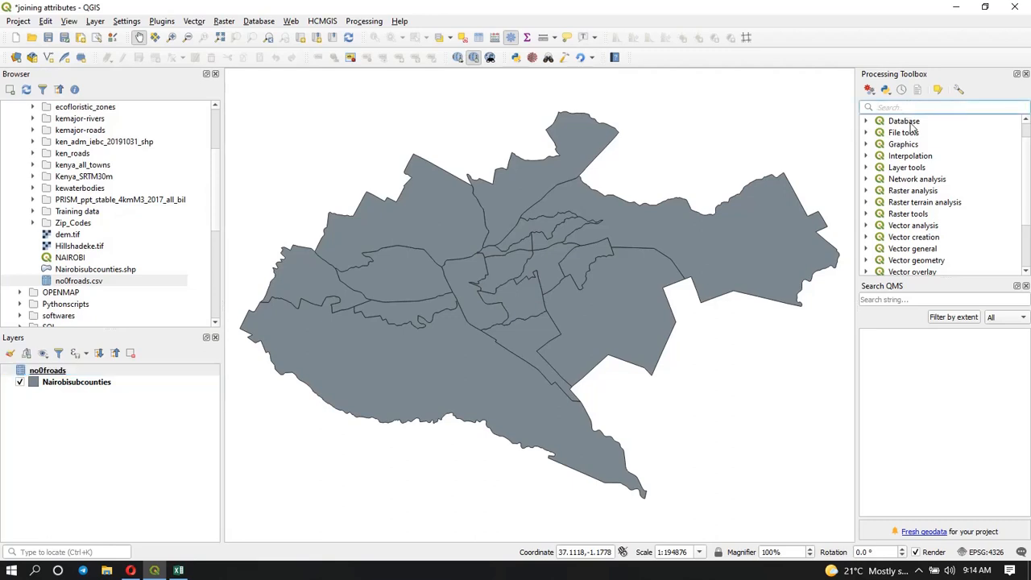
# Search the Processing Toolbox for 'join' to find Join attributes by field value.
pyautogui.write('join')
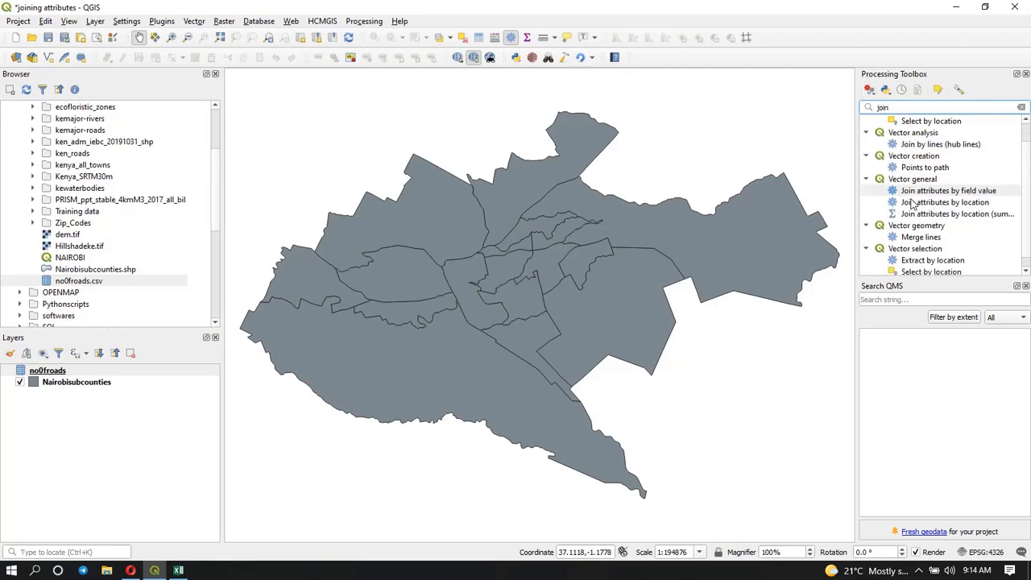
pyautogui.moveTo(949, 190)
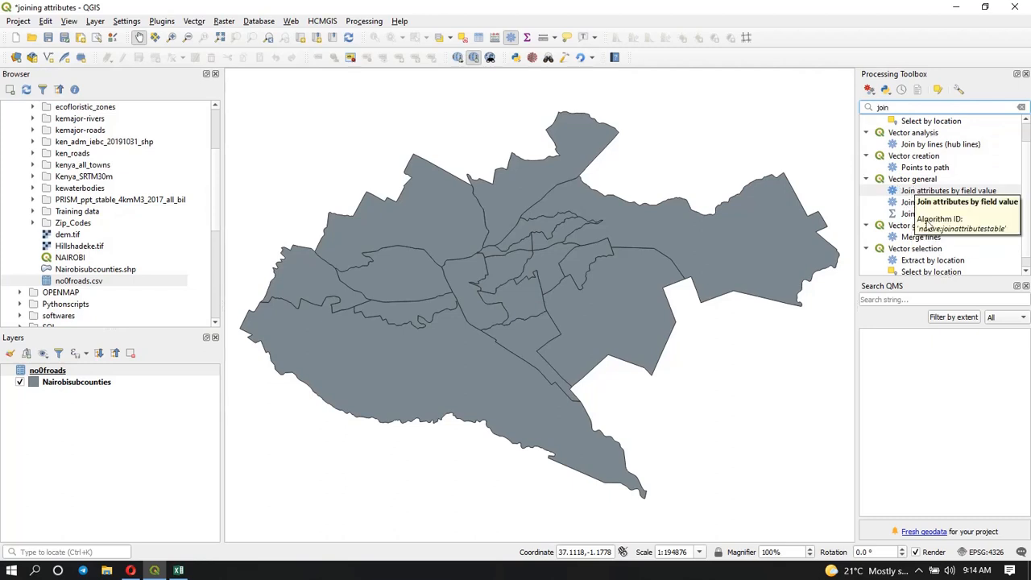
pyautogui.moveTo(944, 202)
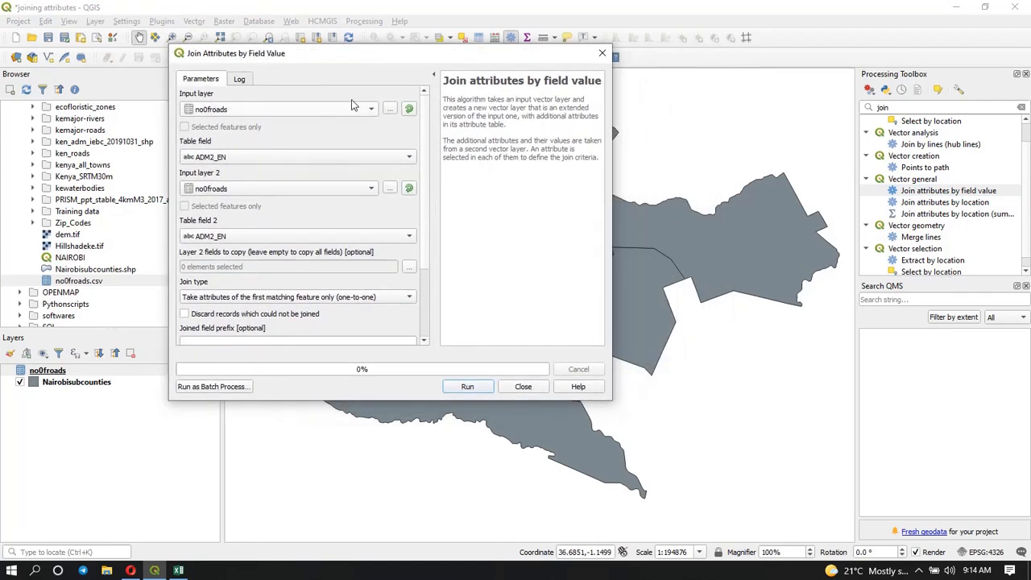
pyautogui.moveTo(491, 85)
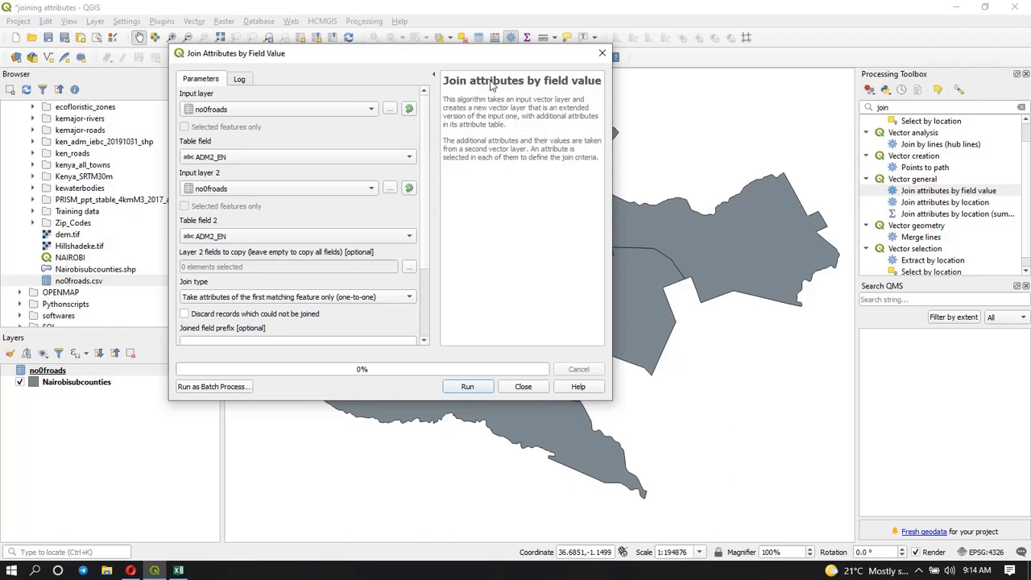
pyautogui.moveTo(445, 84)
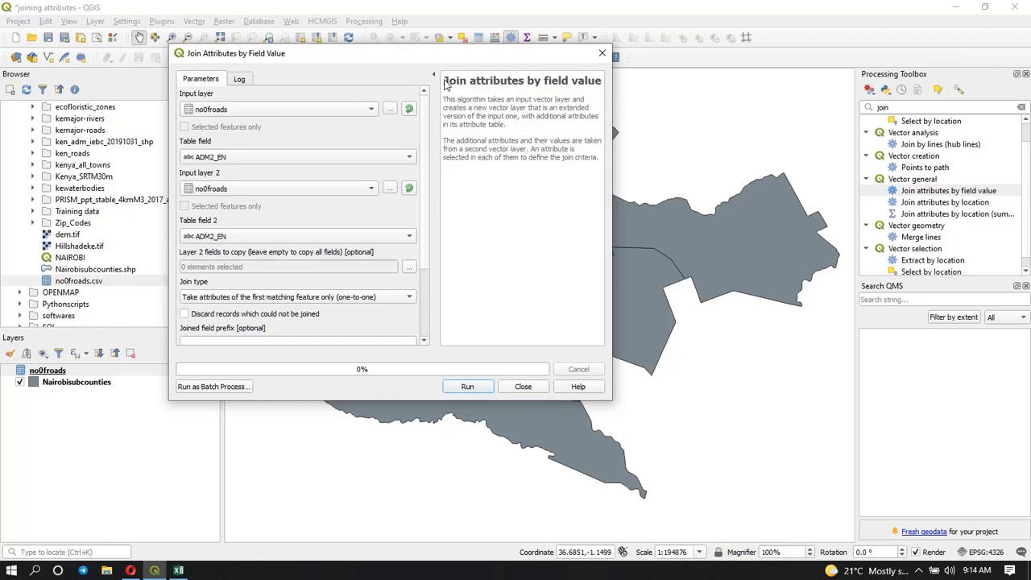
pyautogui.moveTo(521, 111)
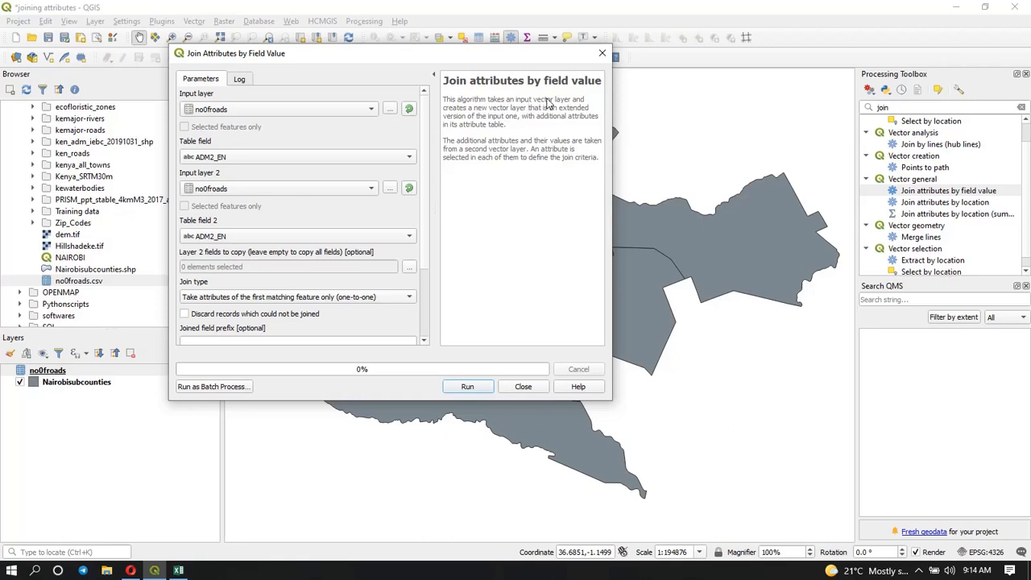
pyautogui.moveTo(476, 115)
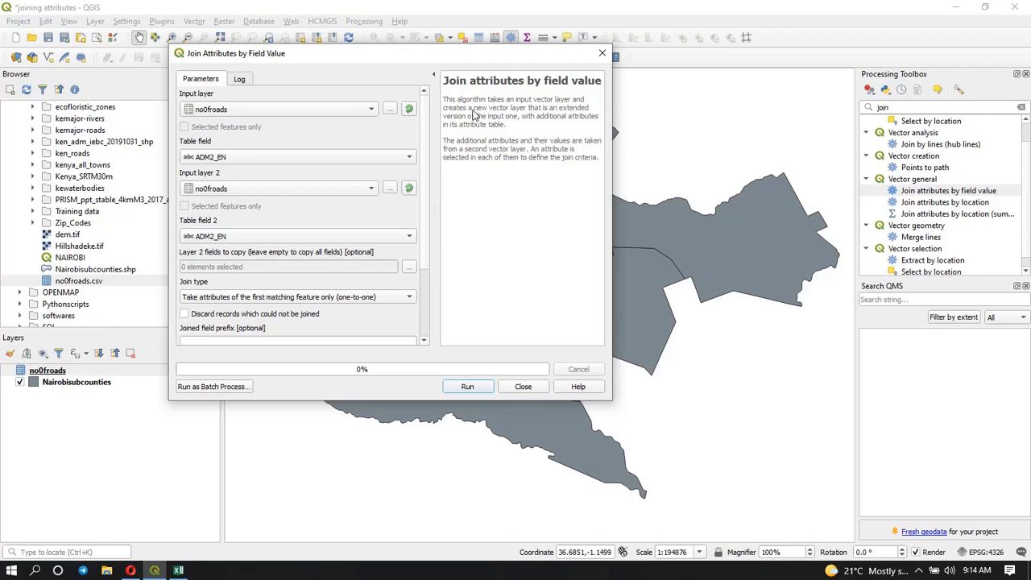
pyautogui.moveTo(625, 131)
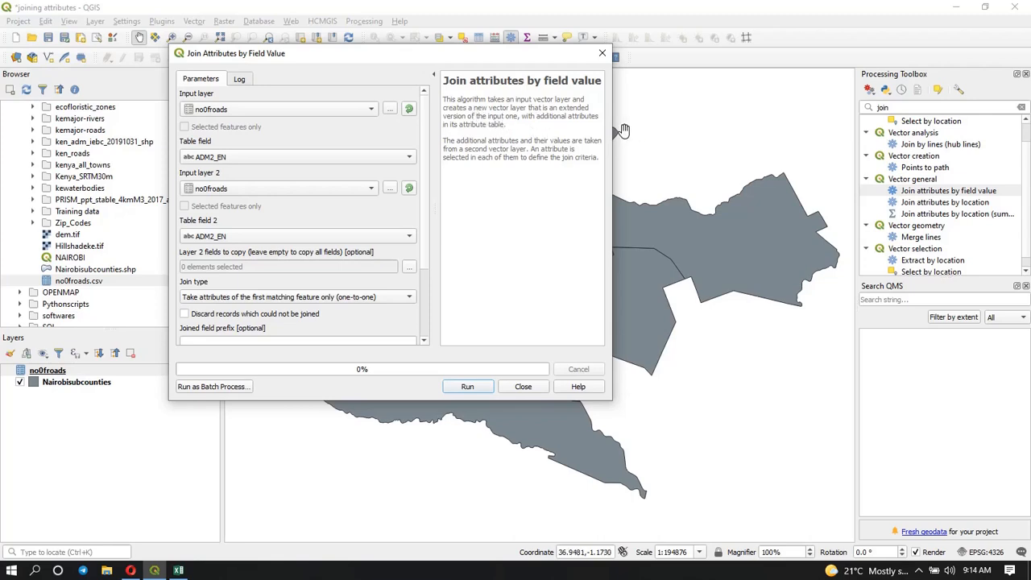
pyautogui.moveTo(483, 134)
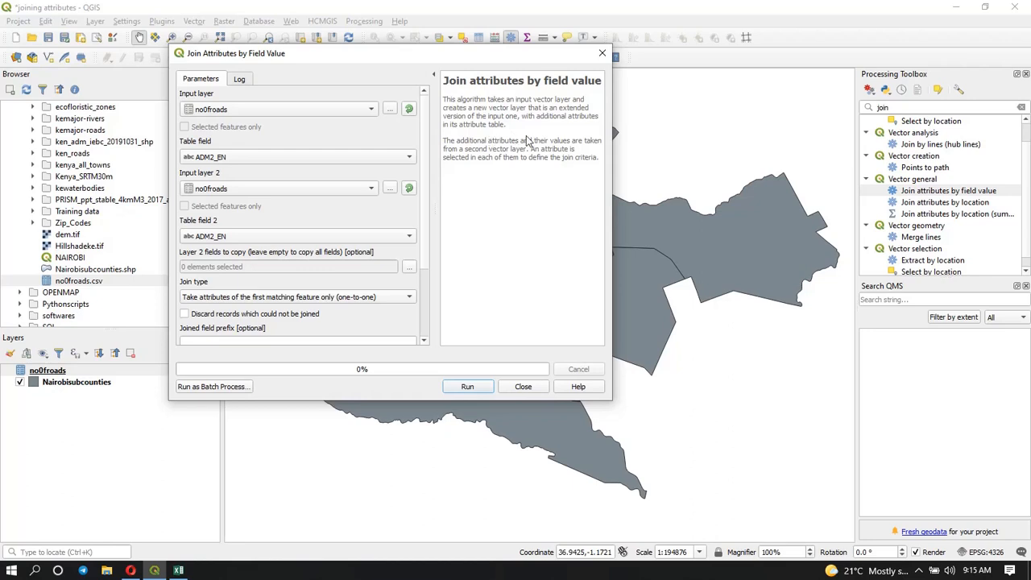
pyautogui.moveTo(496, 167)
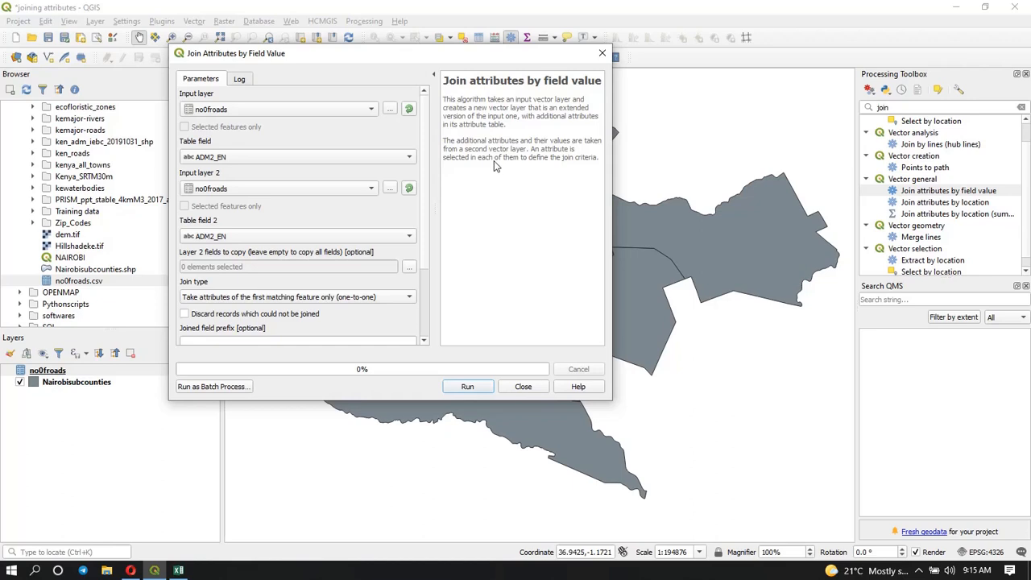
pyautogui.moveTo(288, 181)
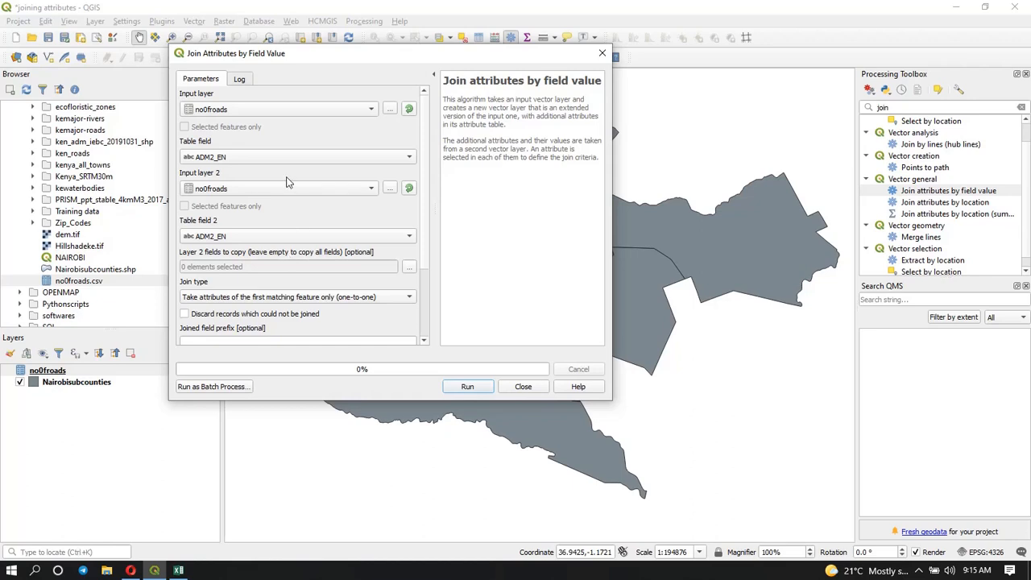
pyautogui.moveTo(292, 231)
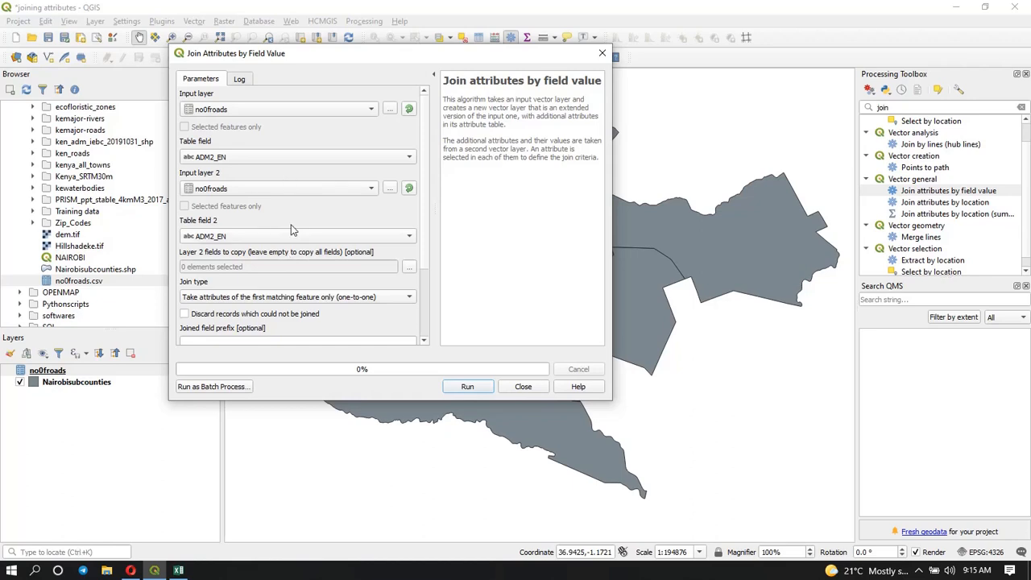
pyautogui.moveTo(548, 167)
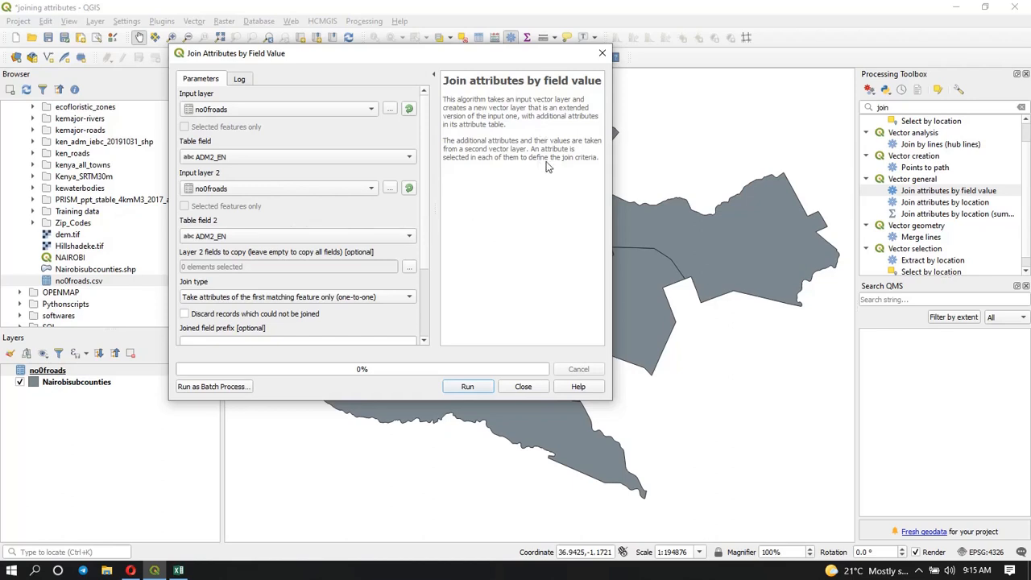
pyautogui.moveTo(494, 181)
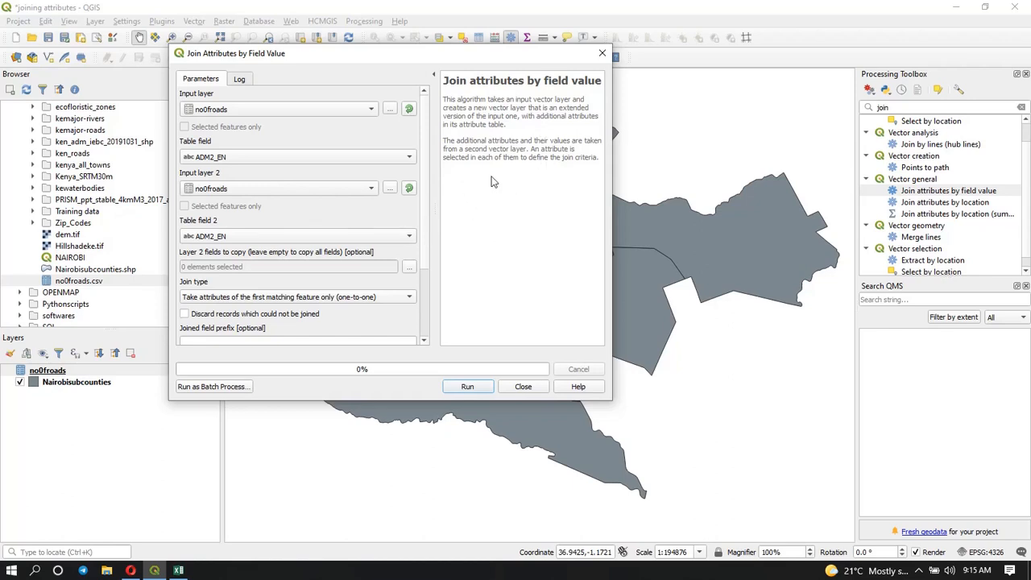
pyautogui.moveTo(510, 179)
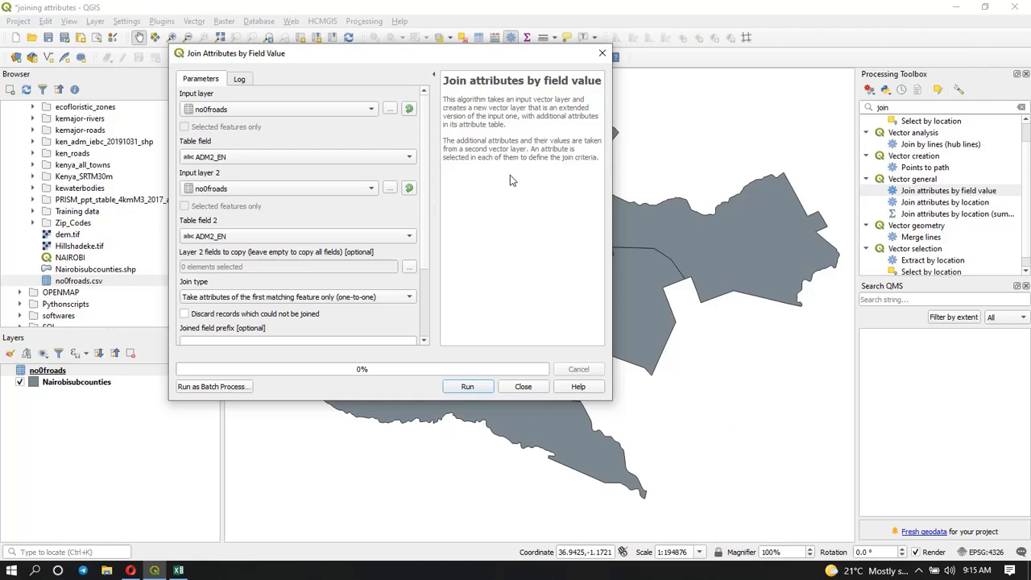
pyautogui.moveTo(370, 68)
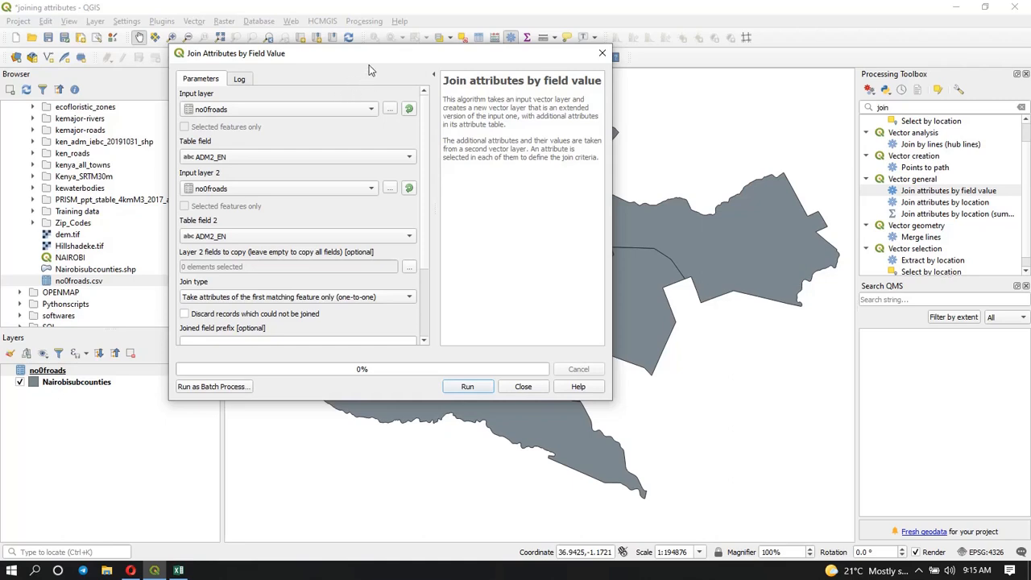
# Set the join's input layer to Nairobisubcounties with ADM2_EN as the table field.
pyautogui.click(370, 109)
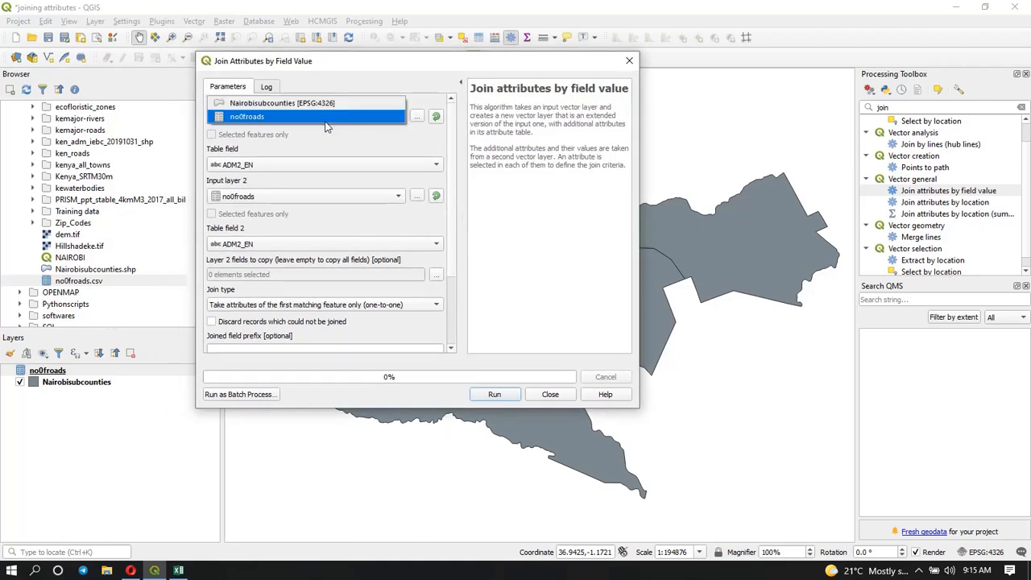
pyautogui.click(281, 103)
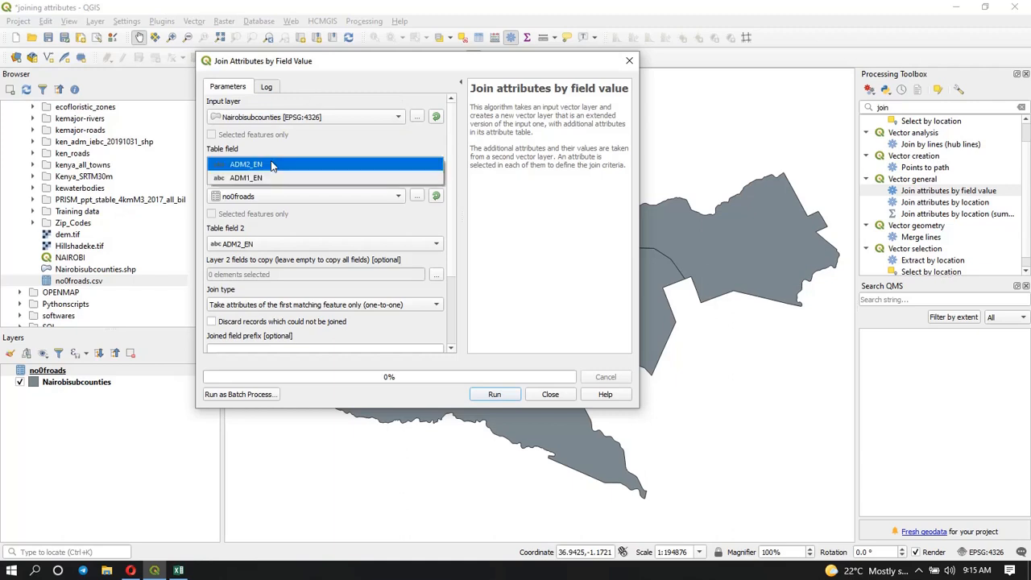
pyautogui.click(246, 164)
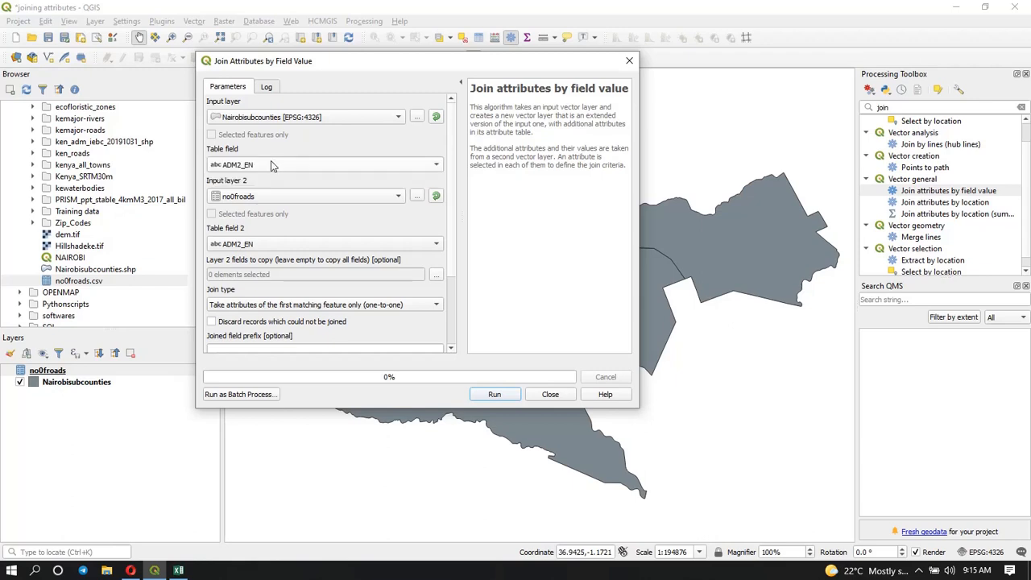
pyautogui.moveTo(274, 165)
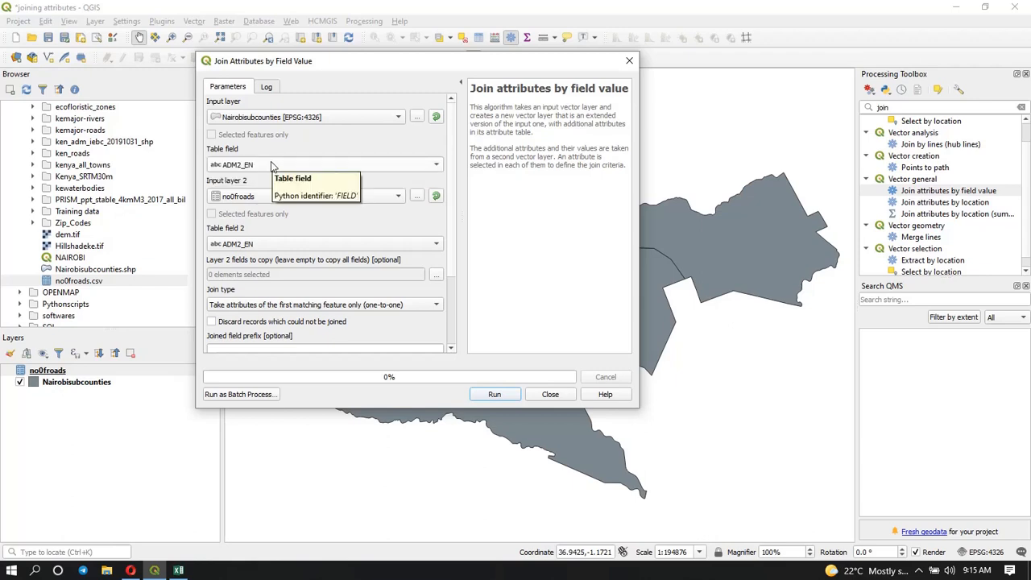
pyautogui.moveTo(201, 216)
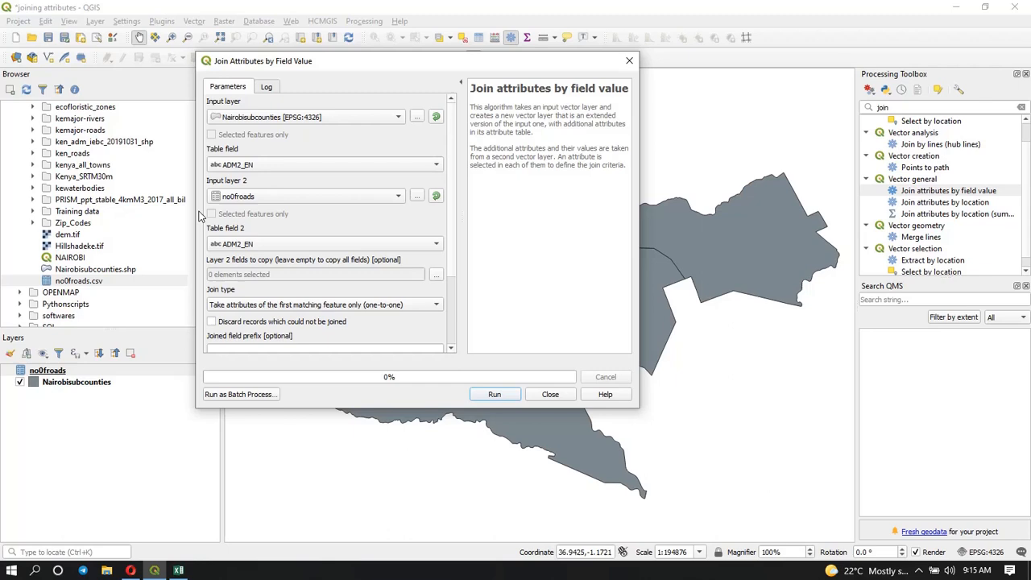
pyautogui.moveTo(274, 198)
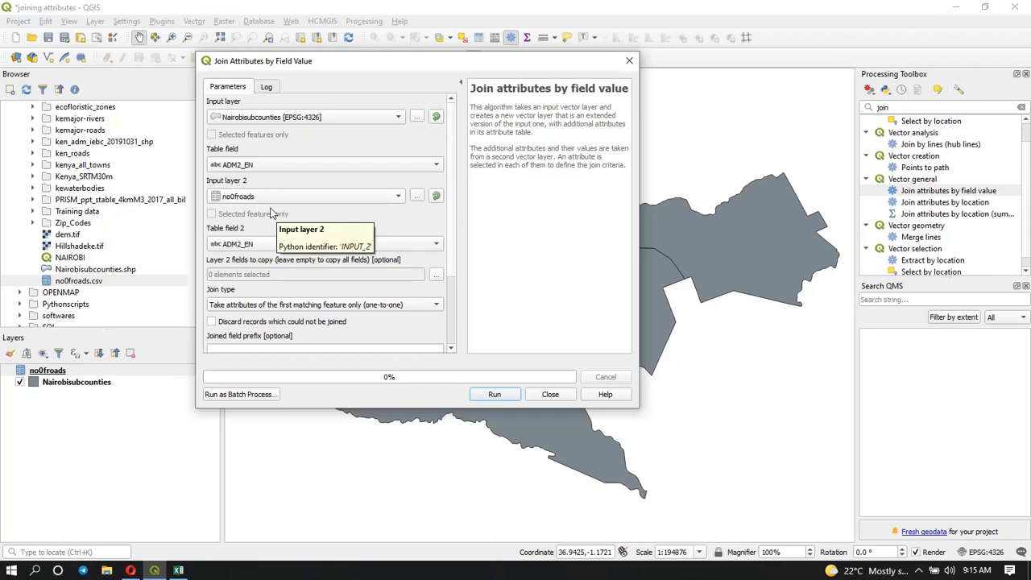
pyautogui.moveTo(246, 248)
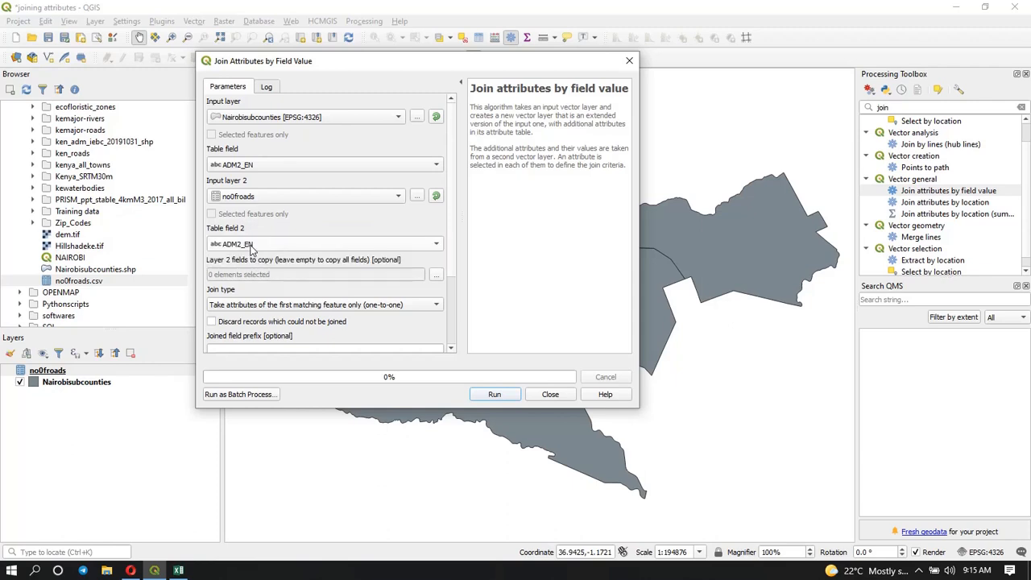
pyautogui.moveTo(460, 211)
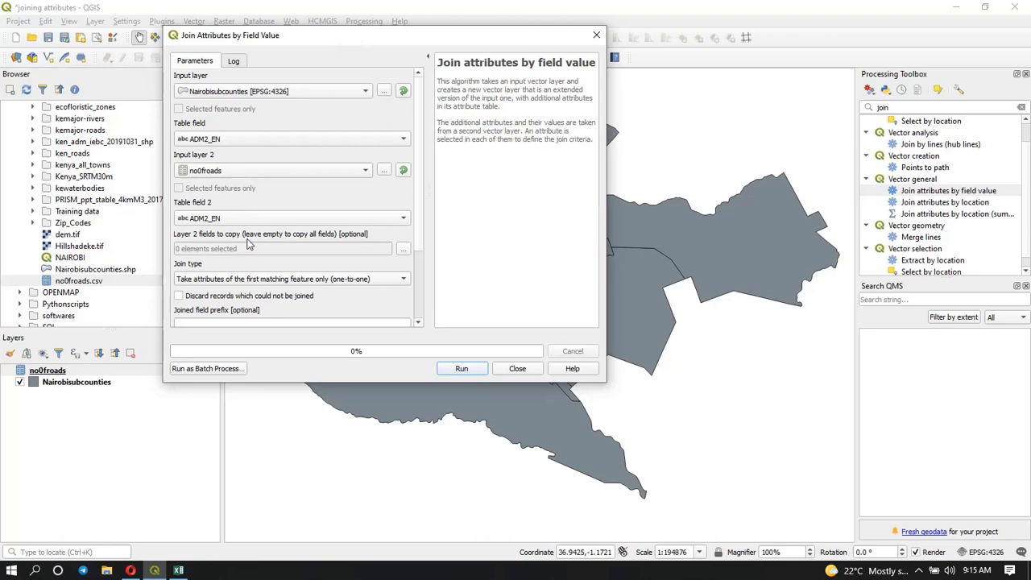
pyautogui.moveTo(206, 256)
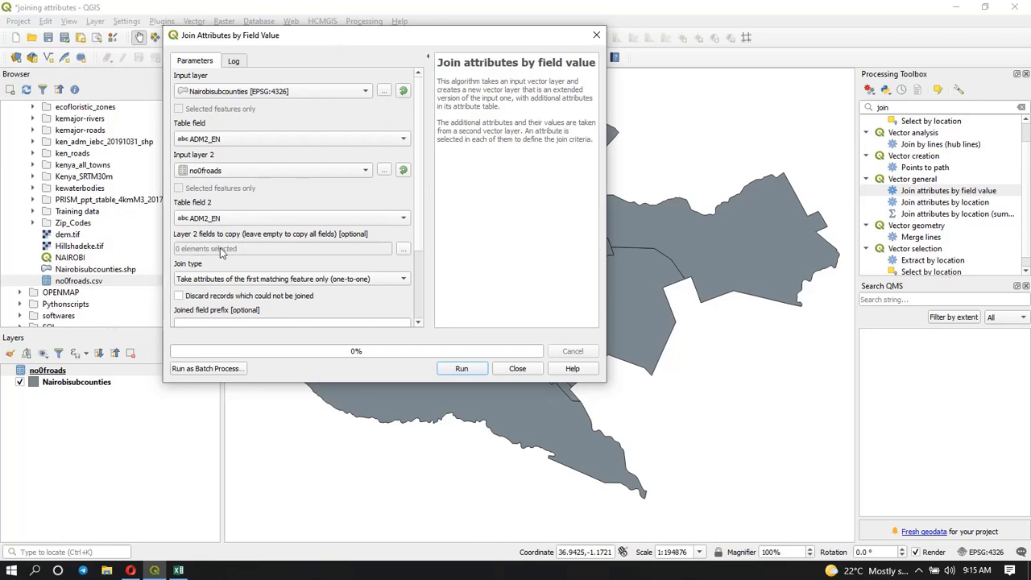
pyautogui.moveTo(418, 260)
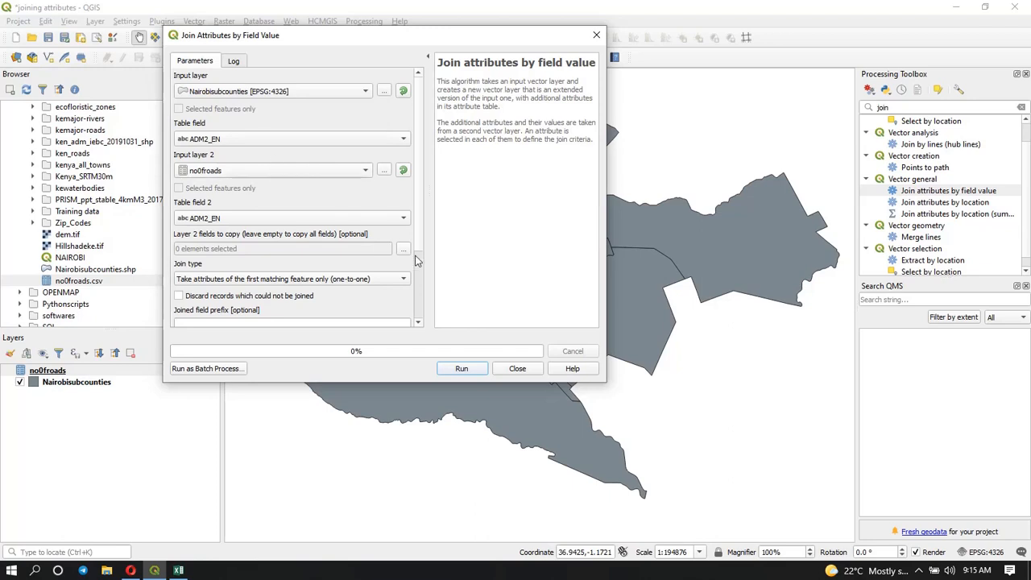
pyautogui.moveTo(224, 248)
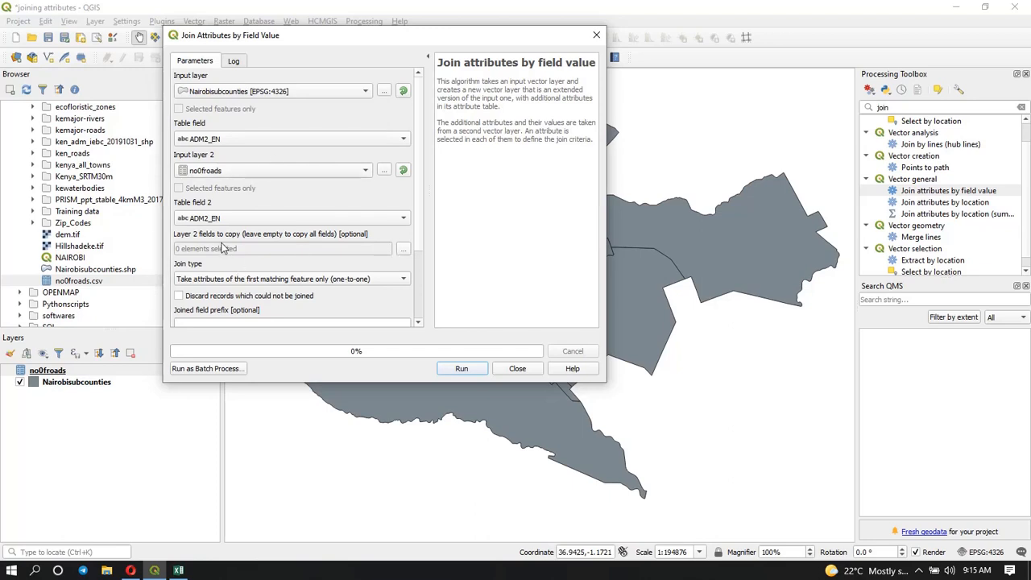
pyautogui.moveTo(406, 249)
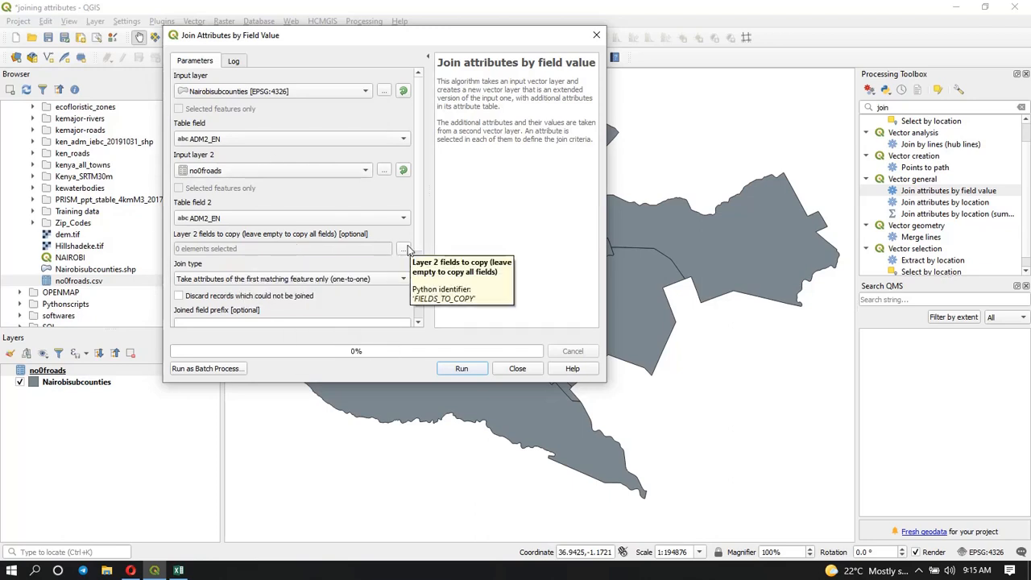
# Choose NO-of-roads as the only Layer 2 field to copy.
pyautogui.click(406, 248)
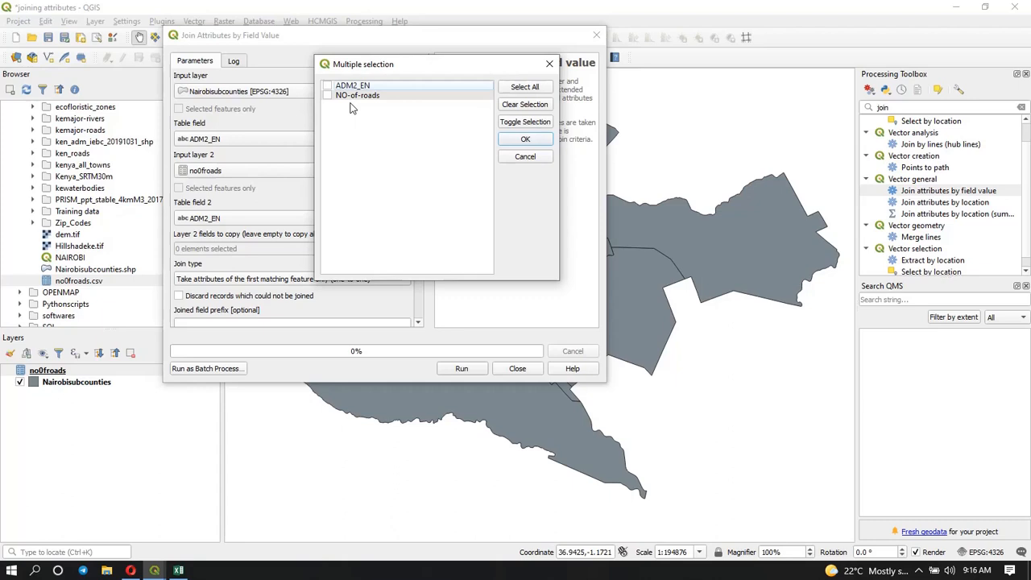
pyautogui.moveTo(340, 113)
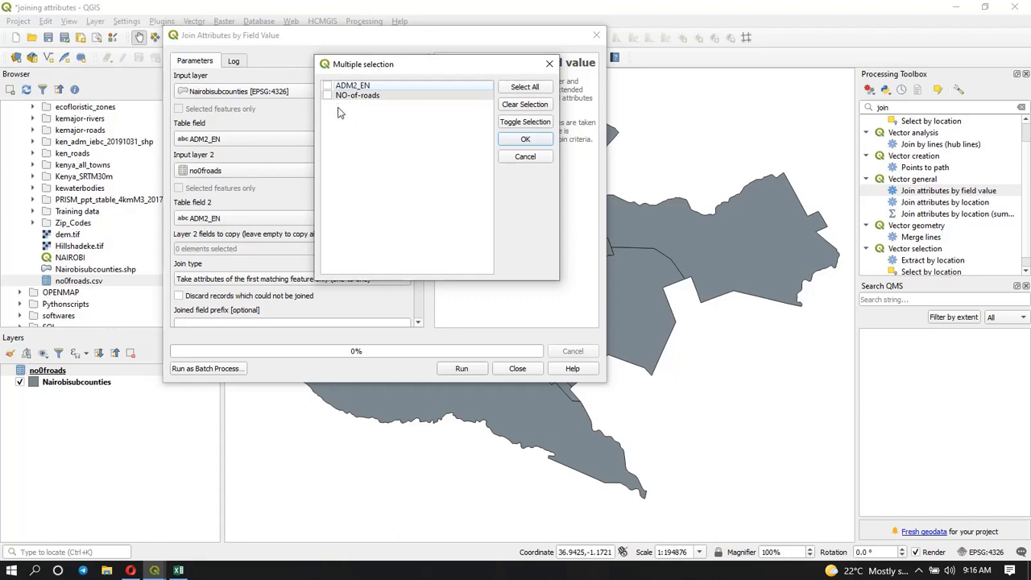
pyautogui.click(327, 95)
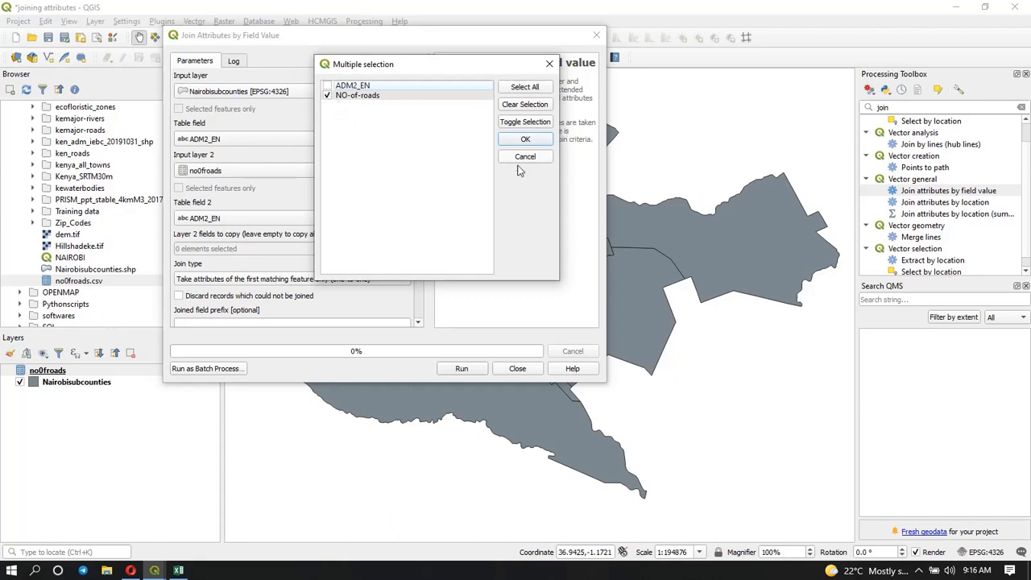
pyautogui.click(524, 139)
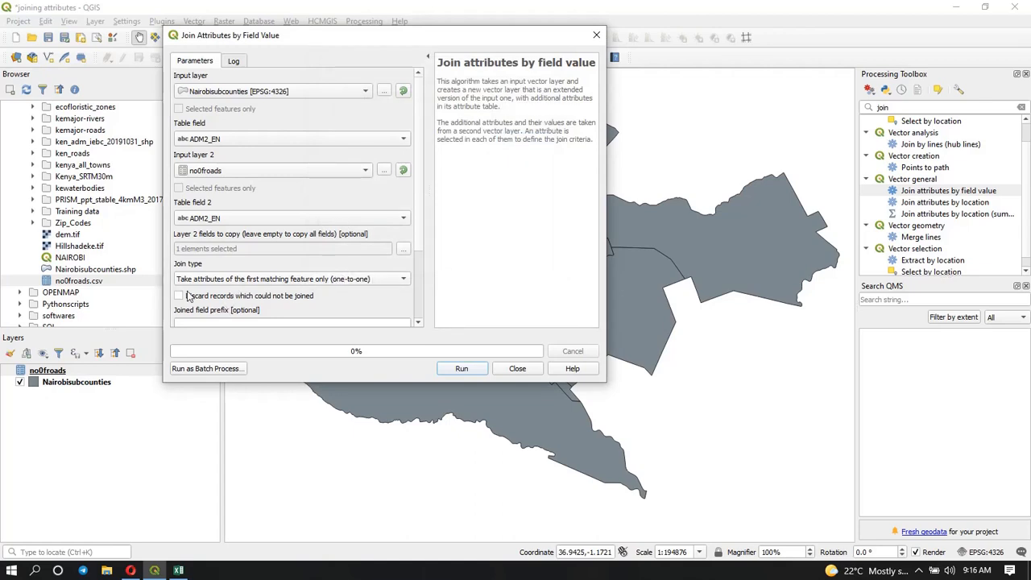
pyautogui.moveTo(342, 279)
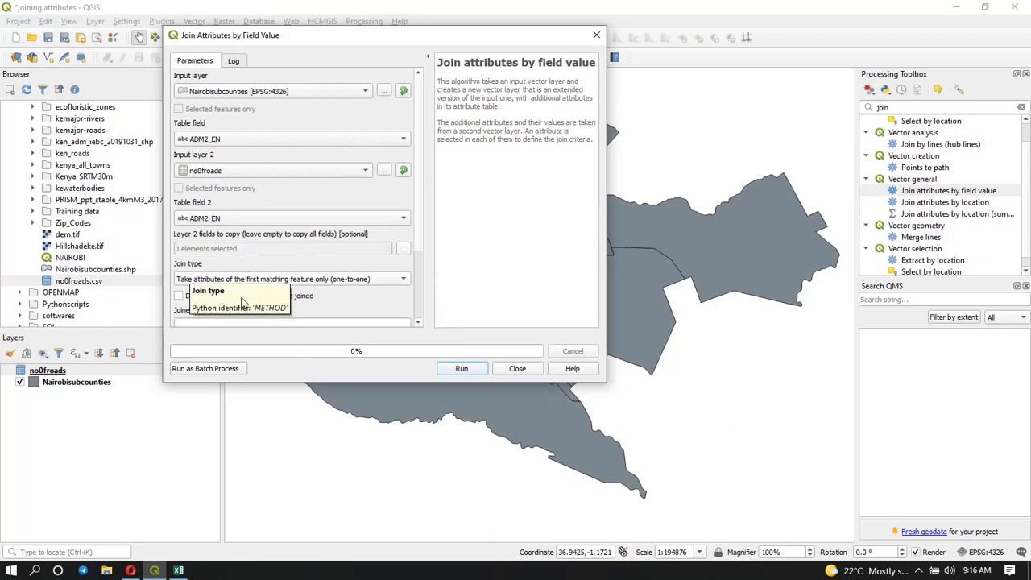
pyautogui.moveTo(270, 288)
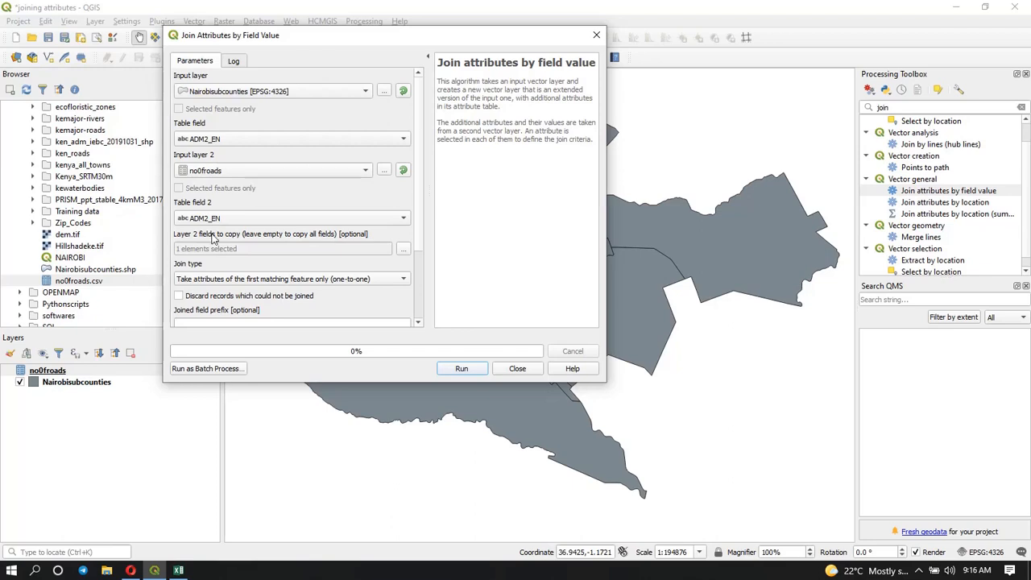
pyautogui.click(402, 279)
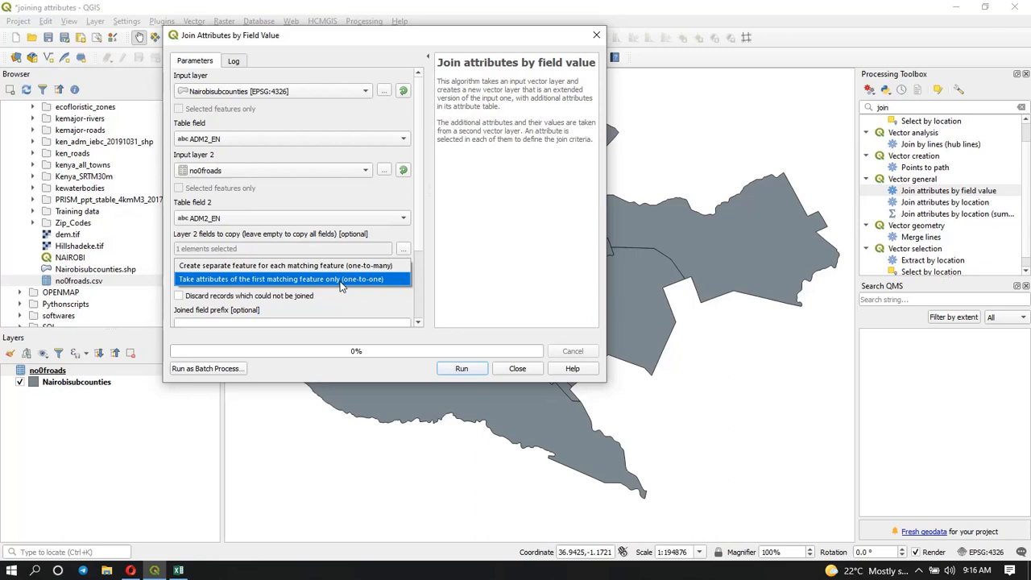
pyautogui.click(294, 279)
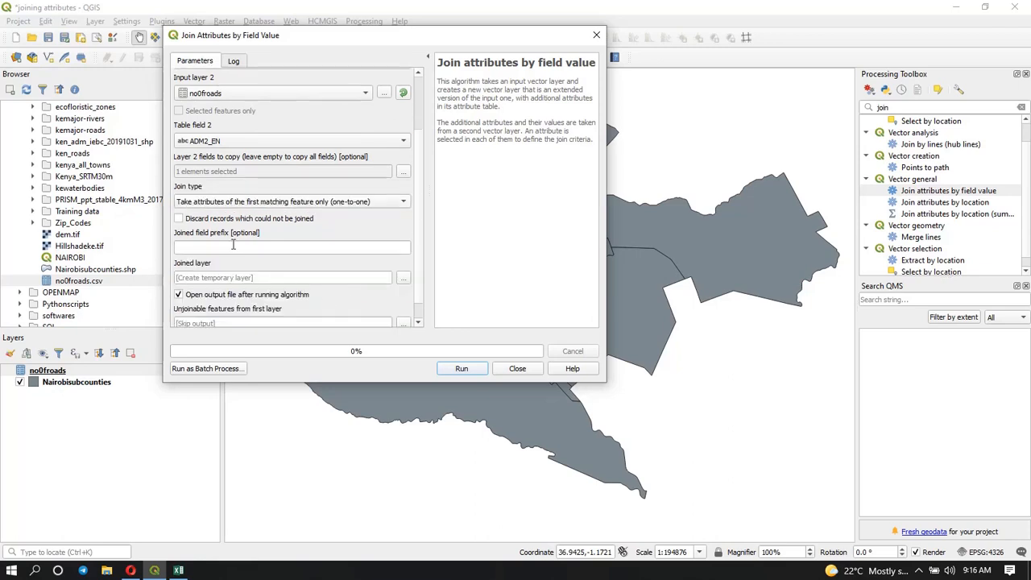
pyautogui.moveTo(193, 218)
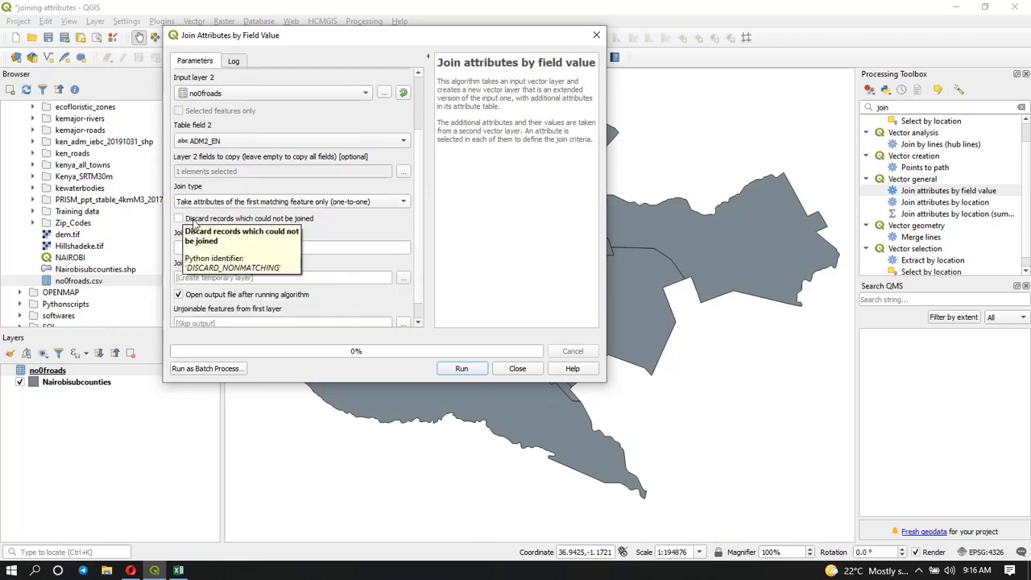
pyautogui.moveTo(346, 222)
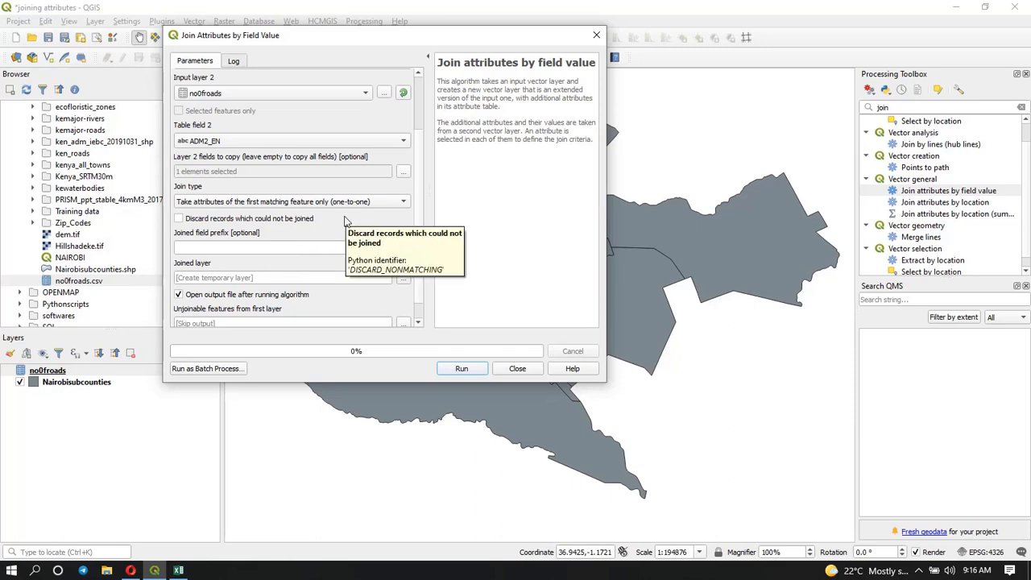
pyautogui.moveTo(274, 201)
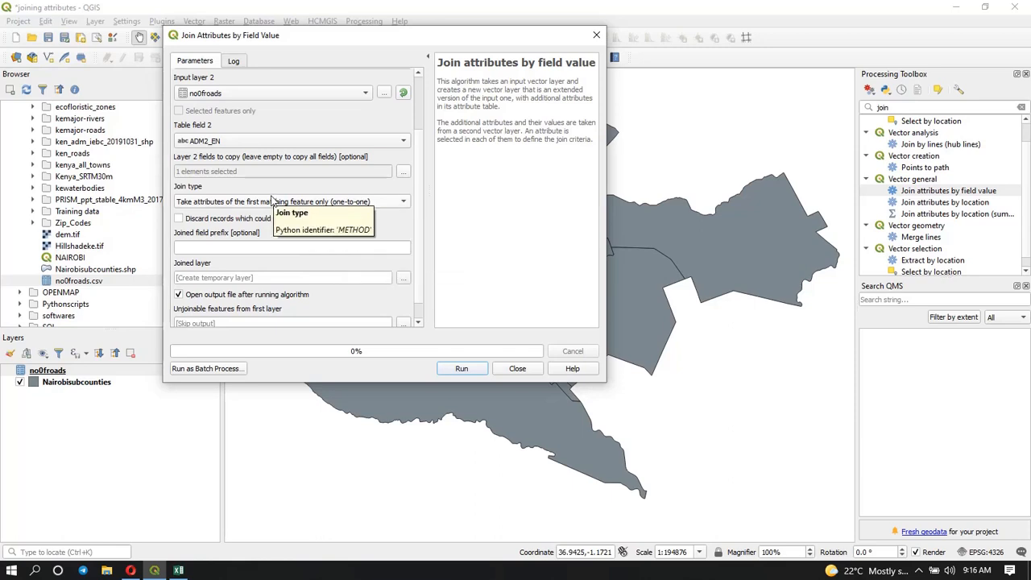
pyautogui.moveTo(193, 233)
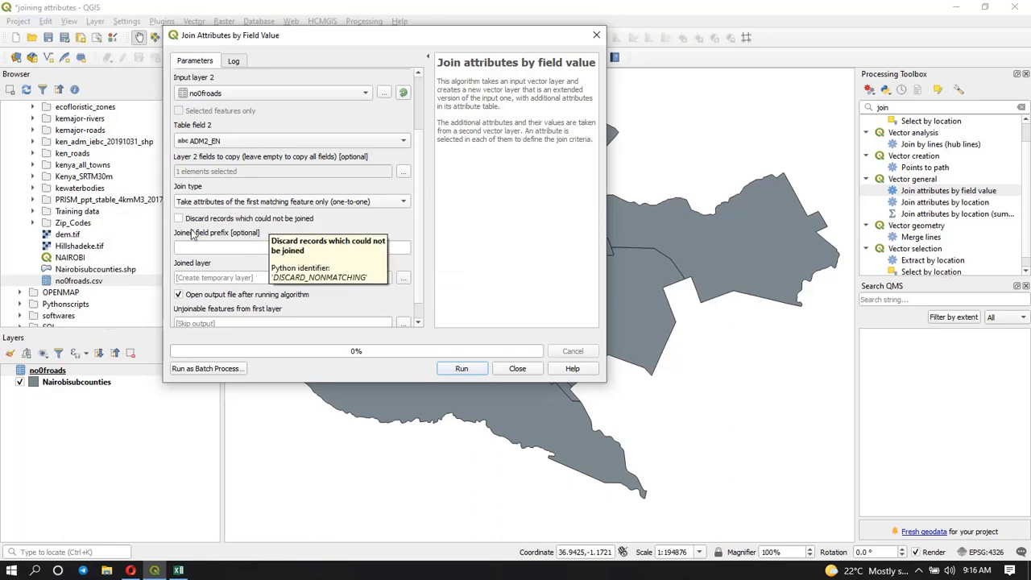
pyautogui.moveTo(200, 247)
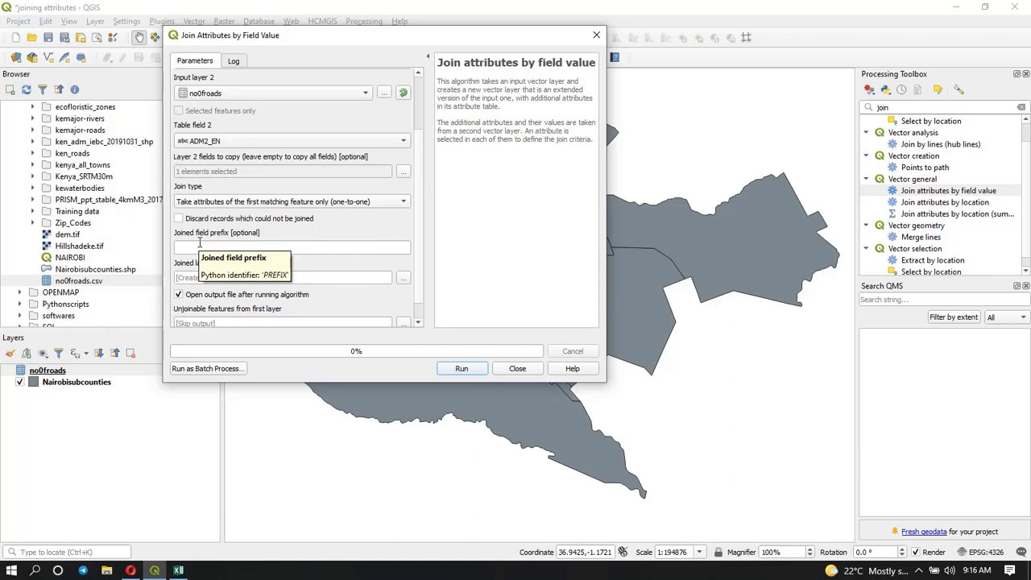
pyautogui.moveTo(399, 200)
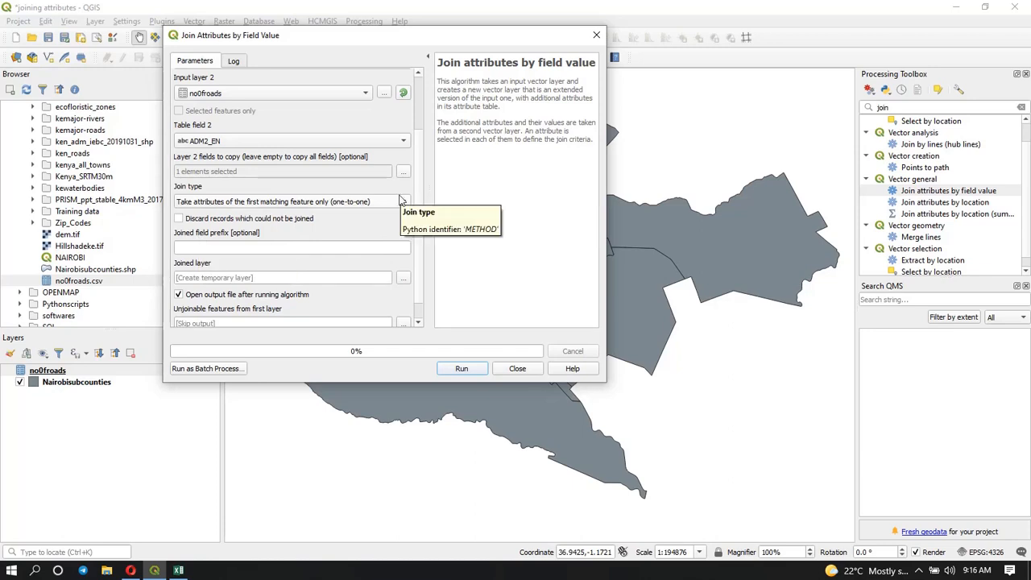
pyautogui.scroll(-3)
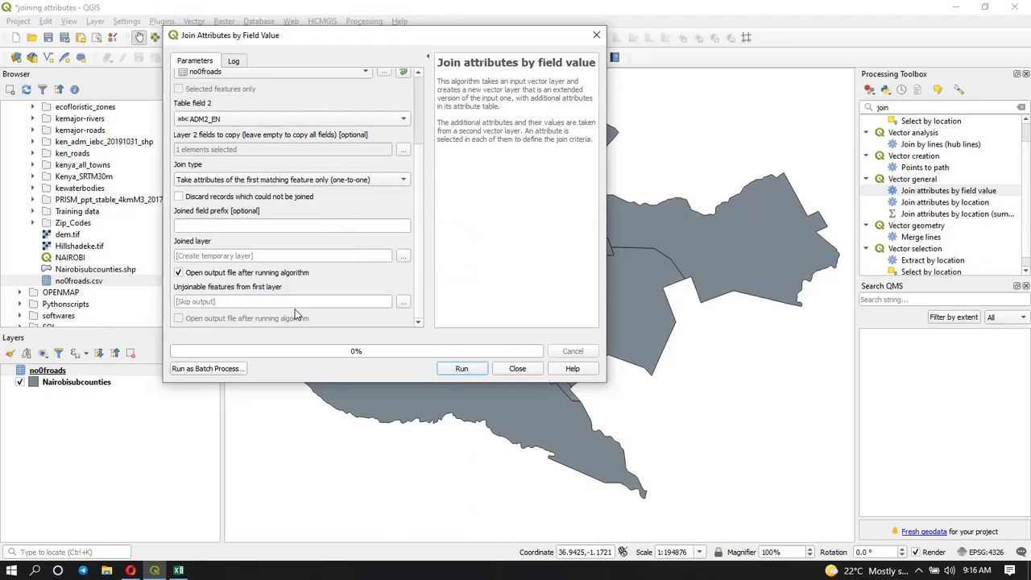
pyautogui.moveTo(193, 286)
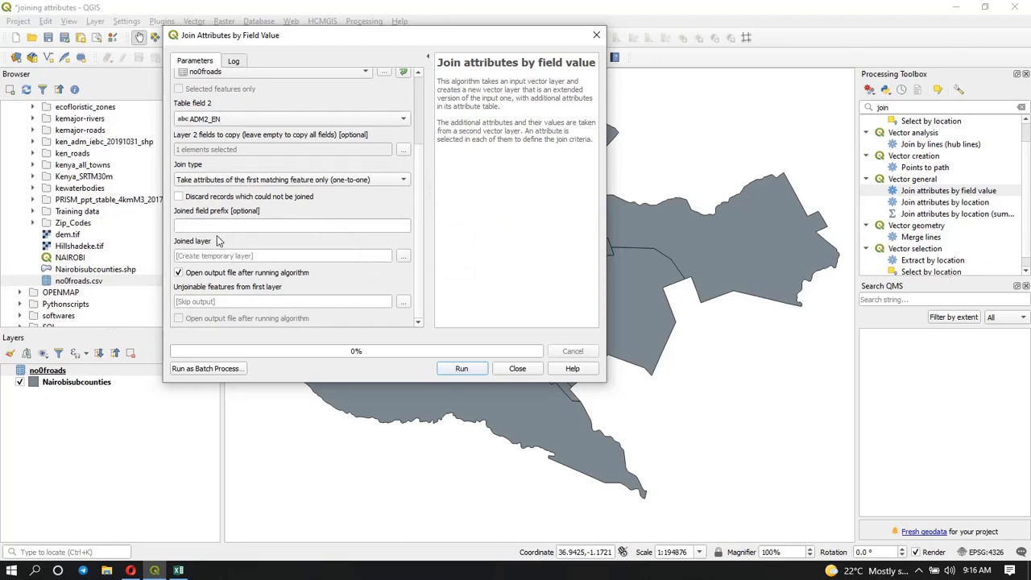
pyautogui.moveTo(359, 245)
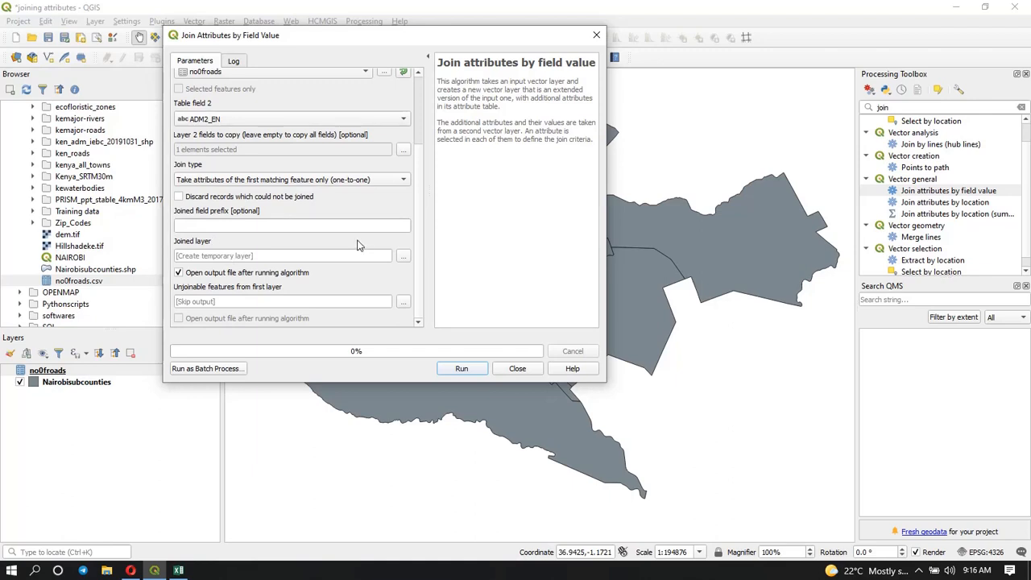
pyautogui.moveTo(256, 270)
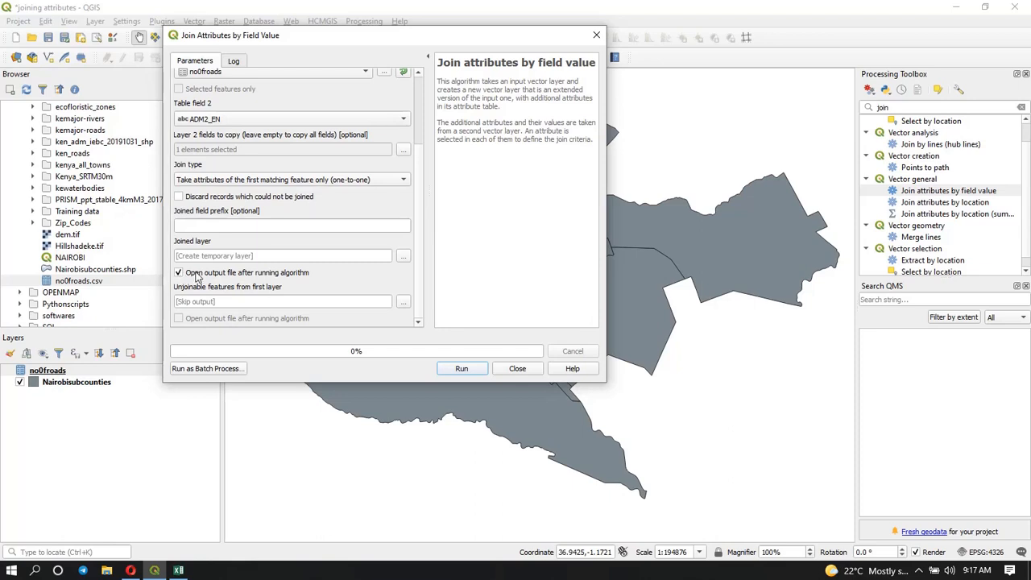
pyautogui.moveTo(304, 252)
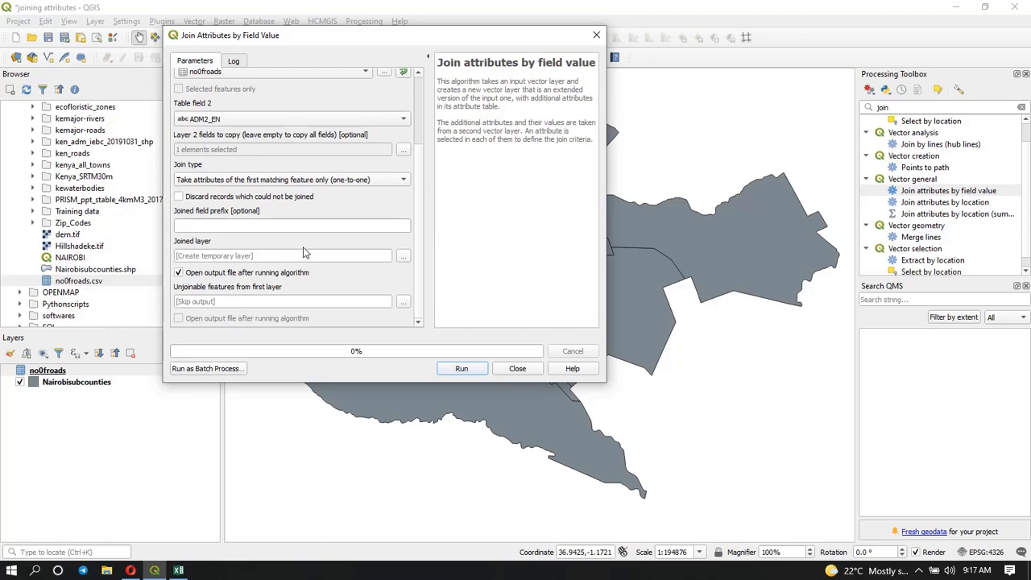
pyautogui.moveTo(427, 360)
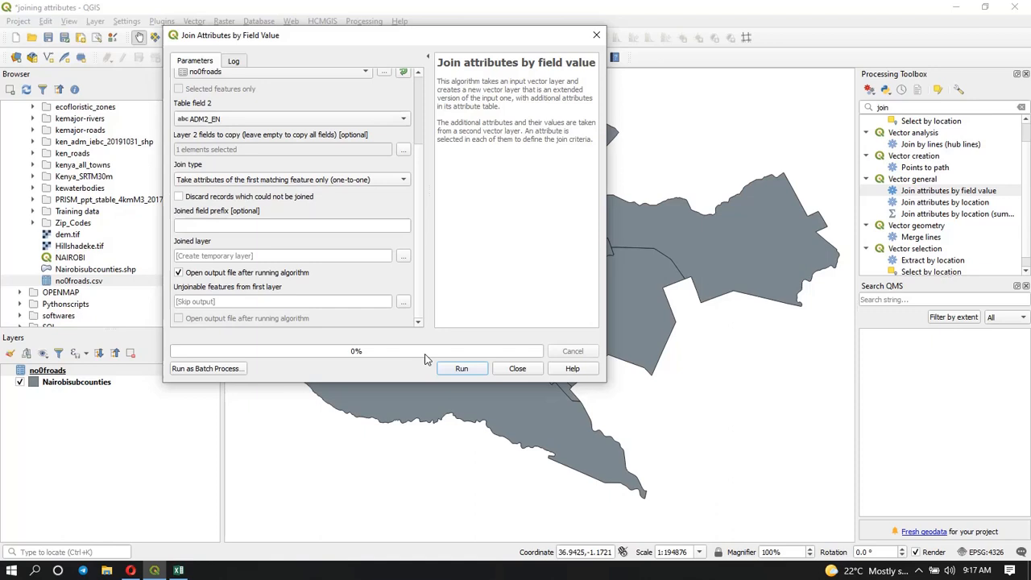
pyautogui.moveTo(417, 434)
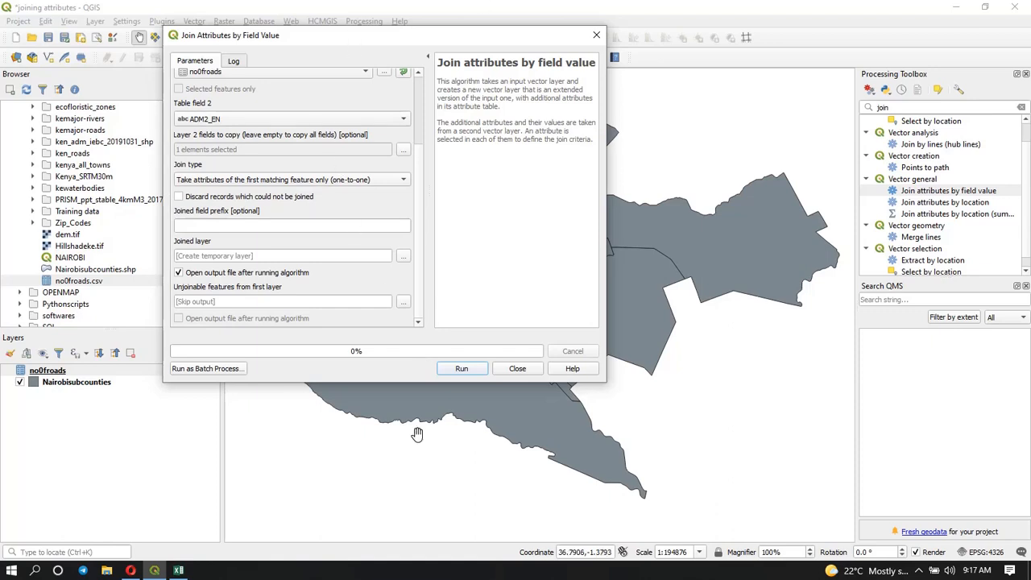
# Run the join to create the Joined layer, then close the tool.
pyautogui.click(462, 368)
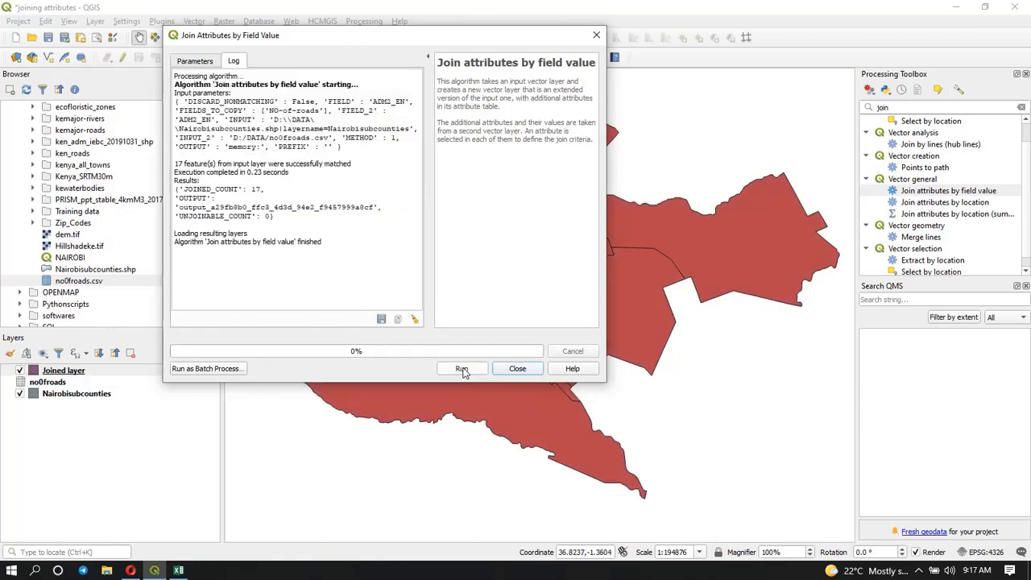
pyautogui.click(517, 368)
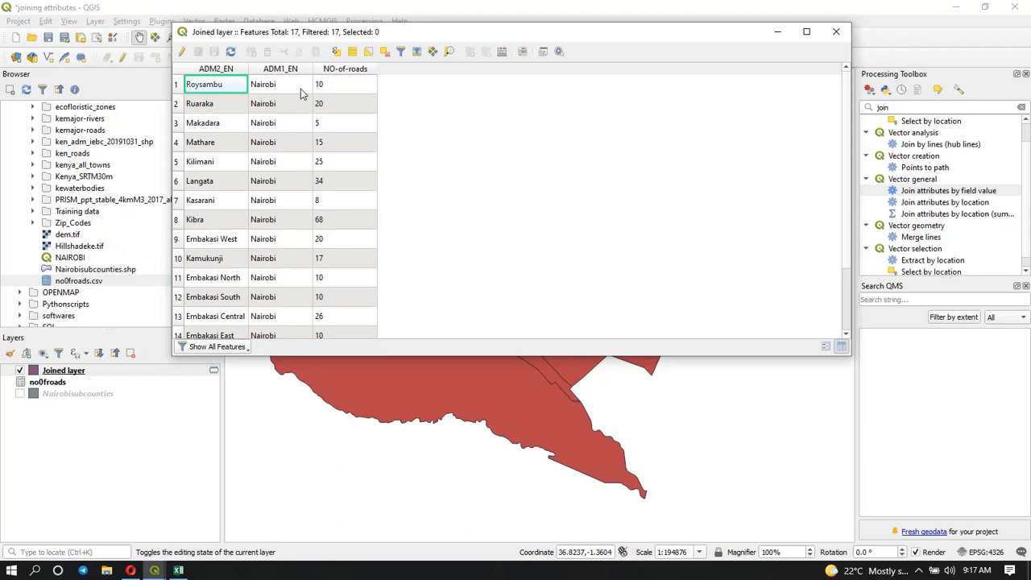
pyautogui.moveTo(302, 95)
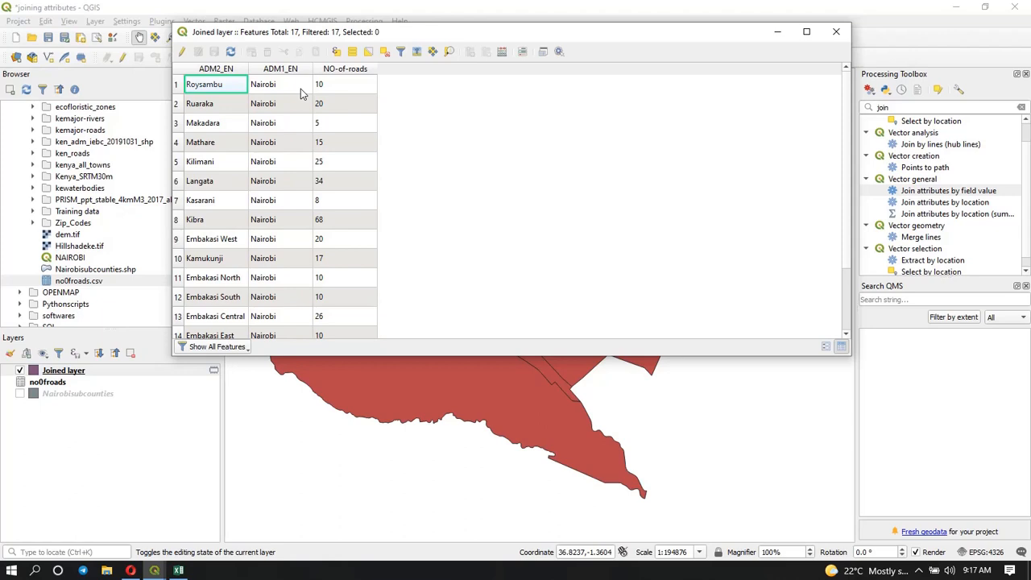
pyautogui.moveTo(651, 50)
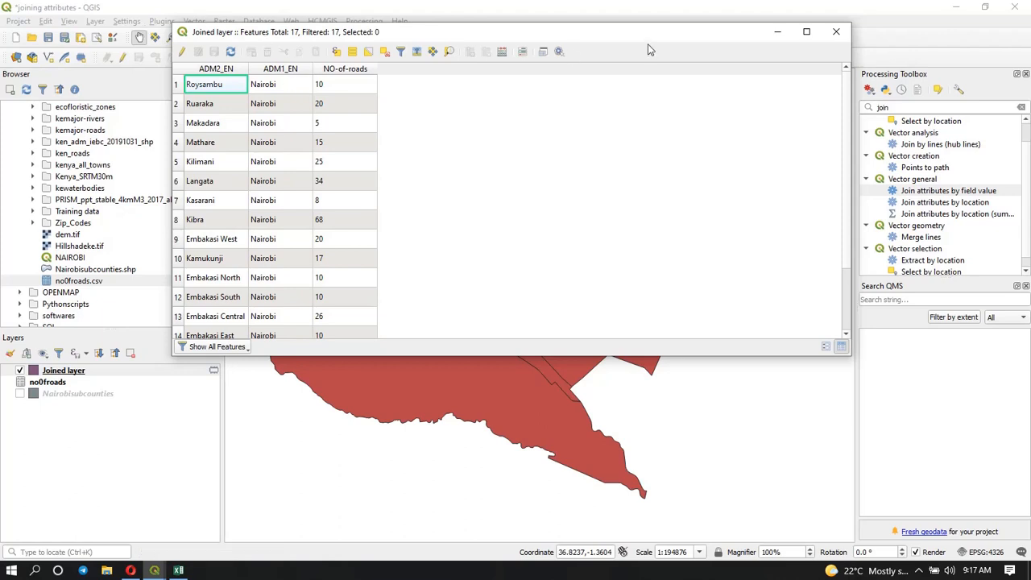